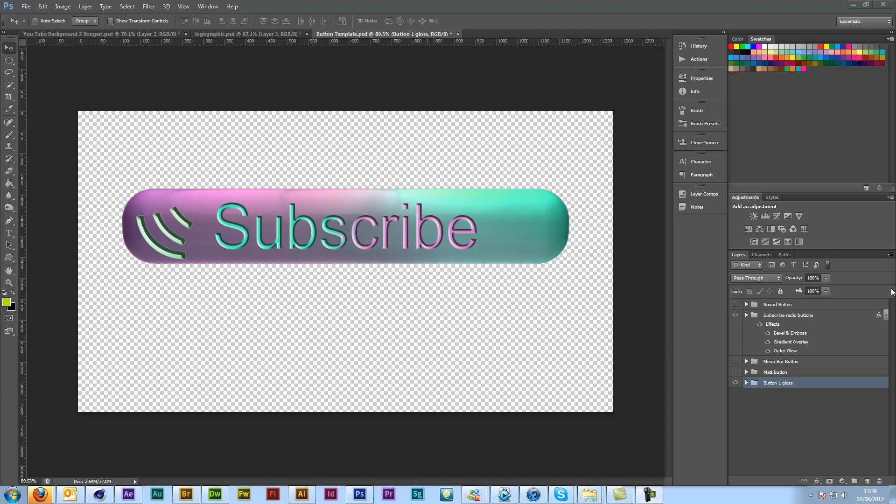
mouse_move(484, 214)
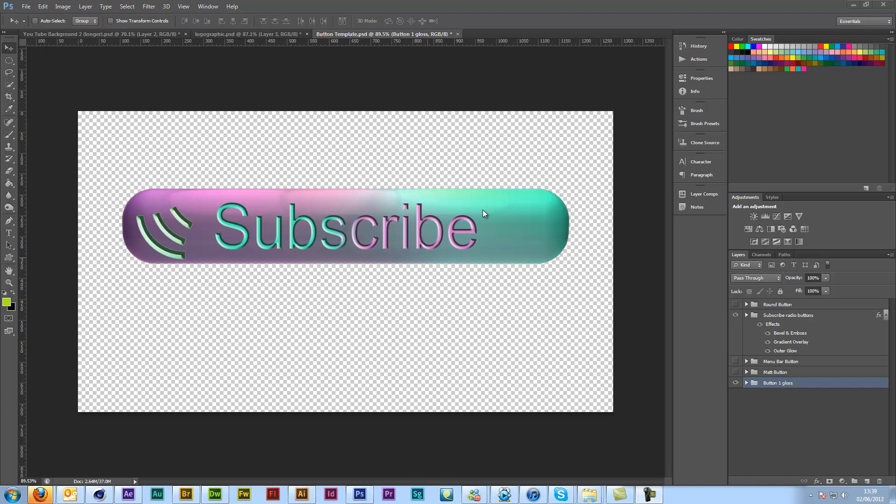
mouse_move(251, 3)
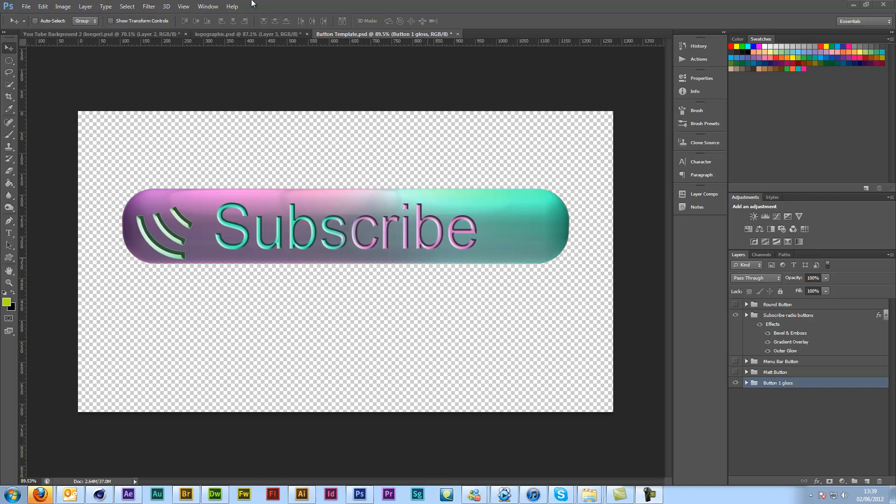
mouse_move(500, 283)
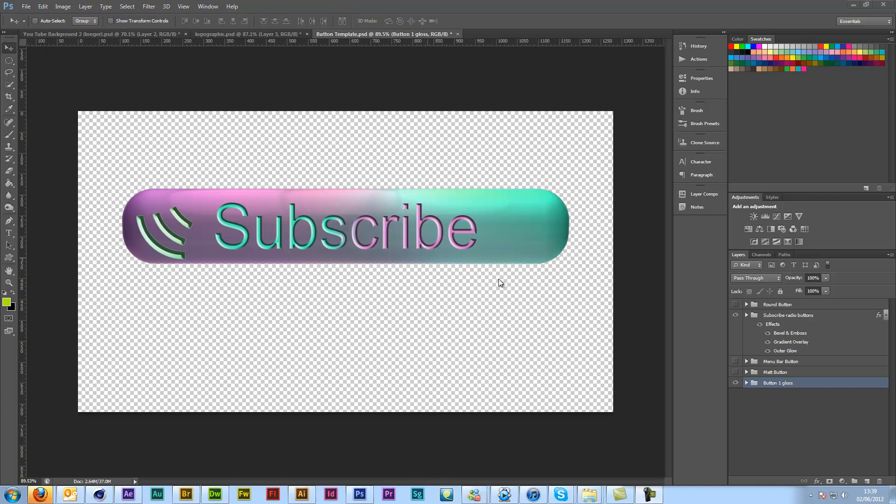
mouse_move(498, 20)
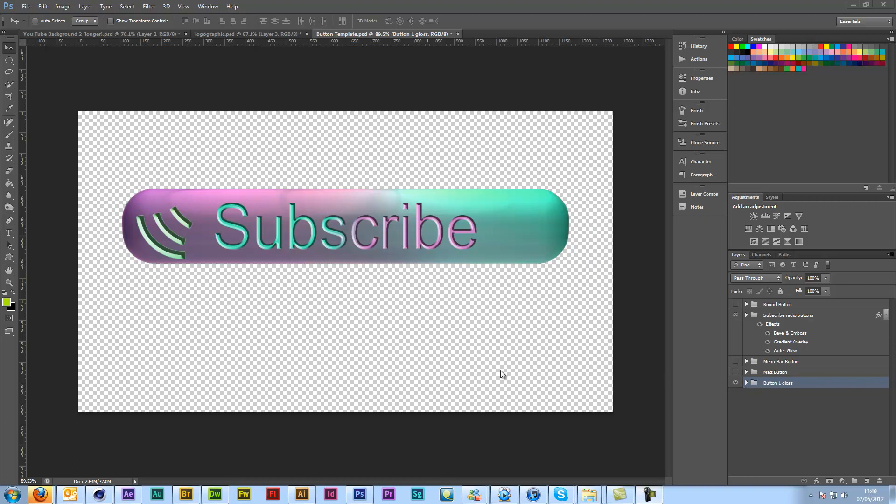
mouse_move(733, 294)
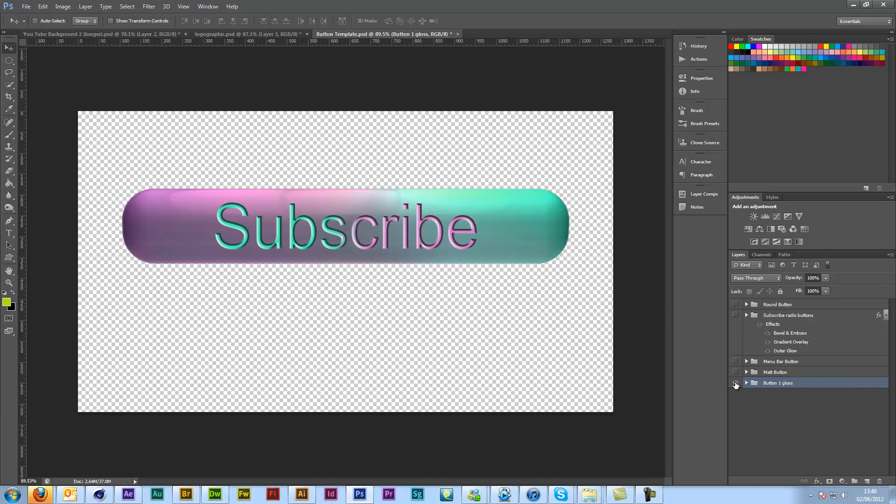
Toggle the Button 1 gloss, Multi Button and Menu Bar Button designs, ending with all hidden.
click(736, 375)
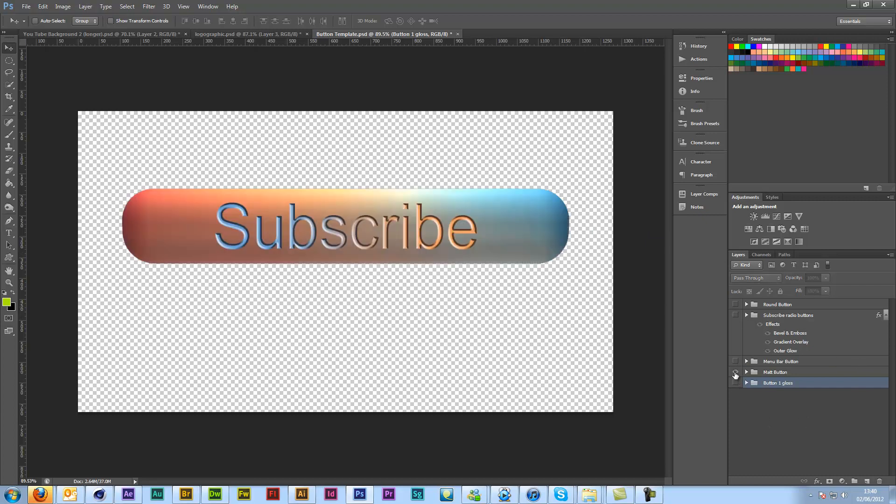
click(736, 372)
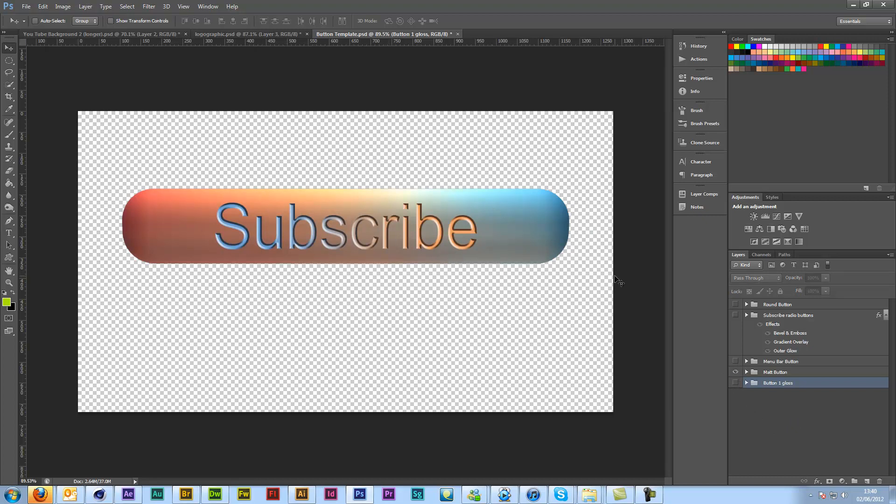
click(746, 372)
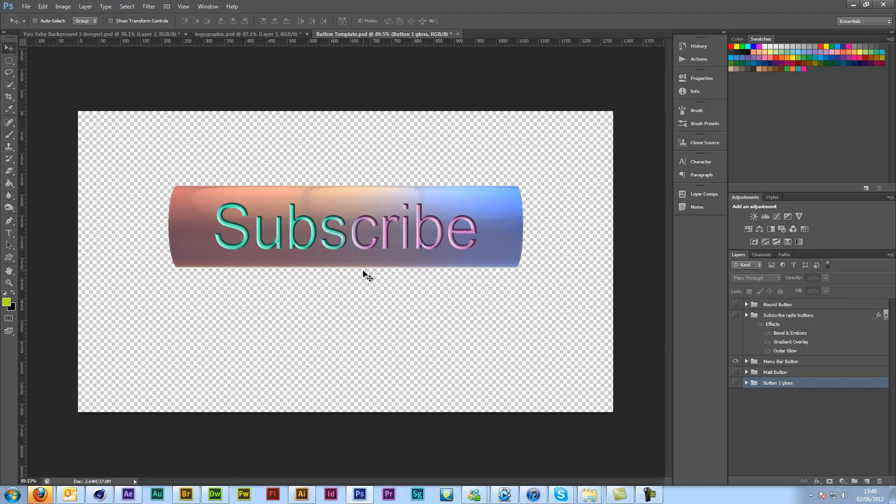
mouse_move(640, 359)
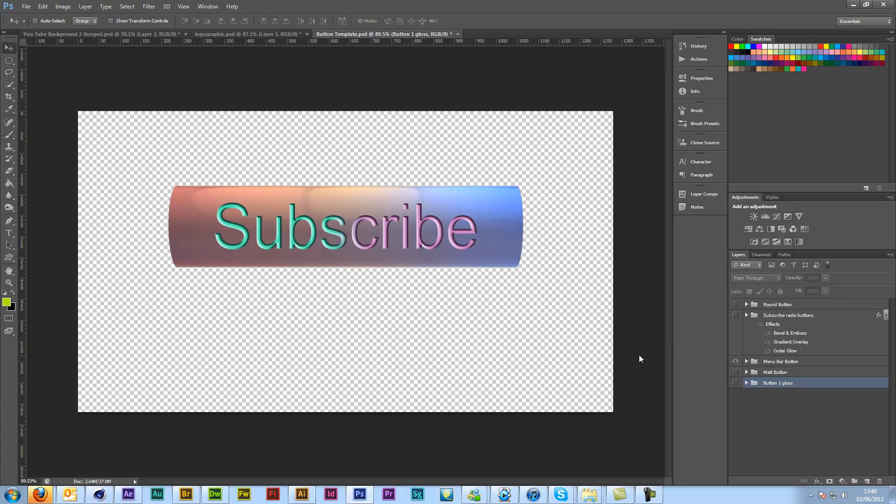
mouse_move(792, 425)
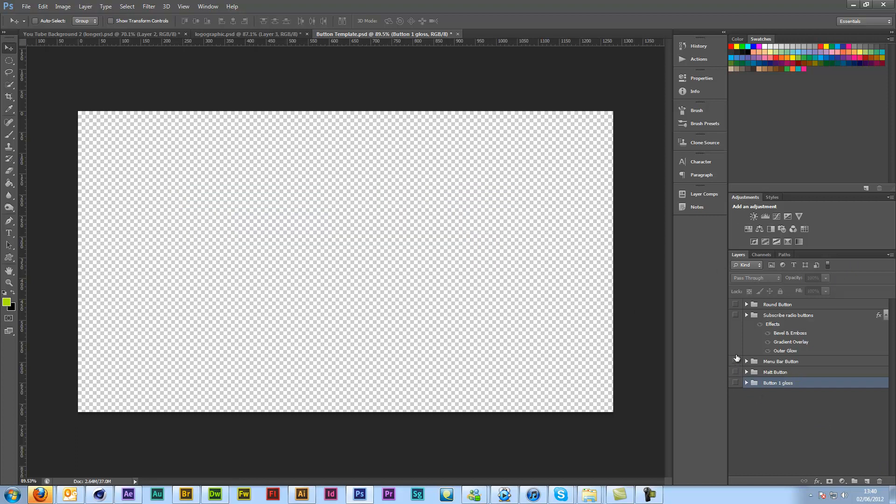
Preview the radio-wave icon's green, tan and purple variants, then show the round Button design.
click(737, 316)
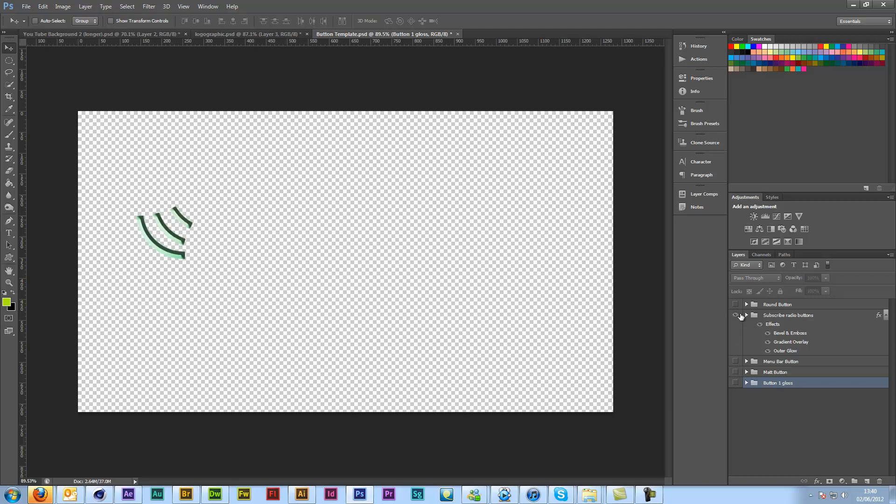
click(788, 315)
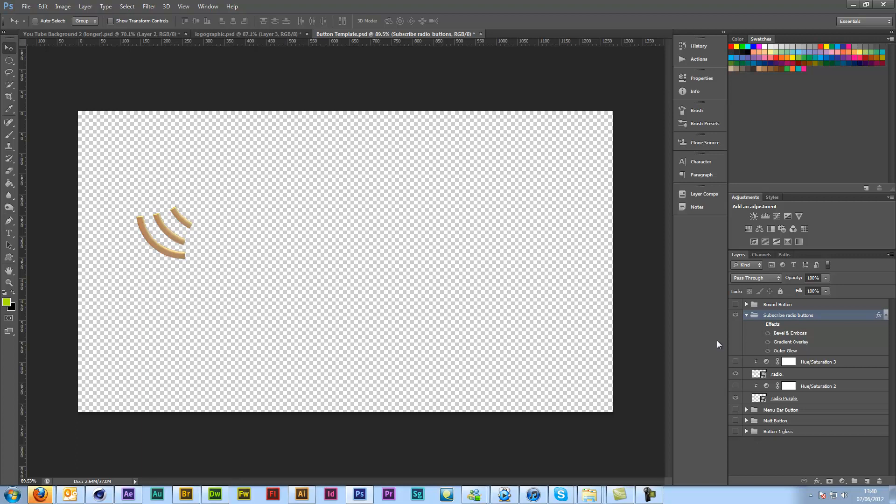
mouse_move(819, 456)
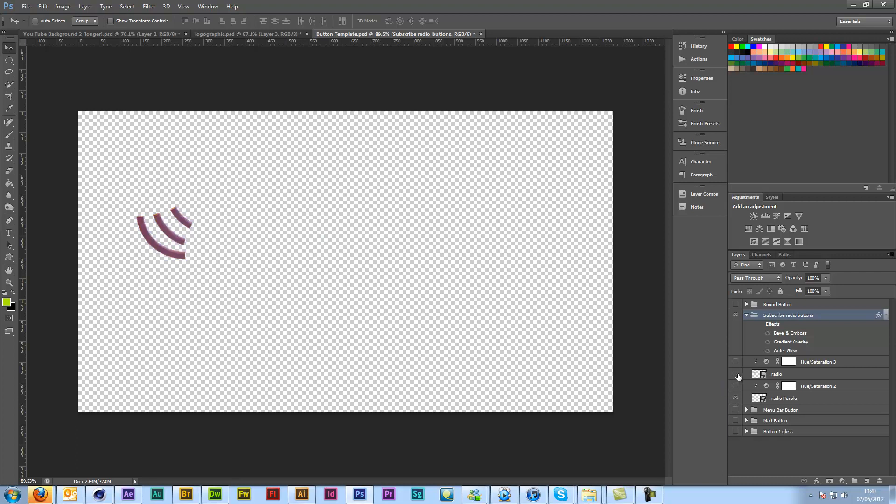
mouse_move(735, 374)
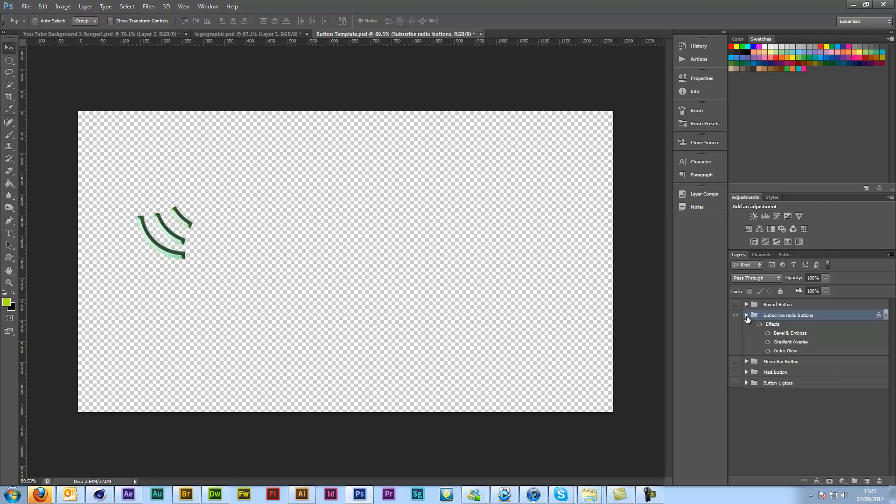
click(736, 304)
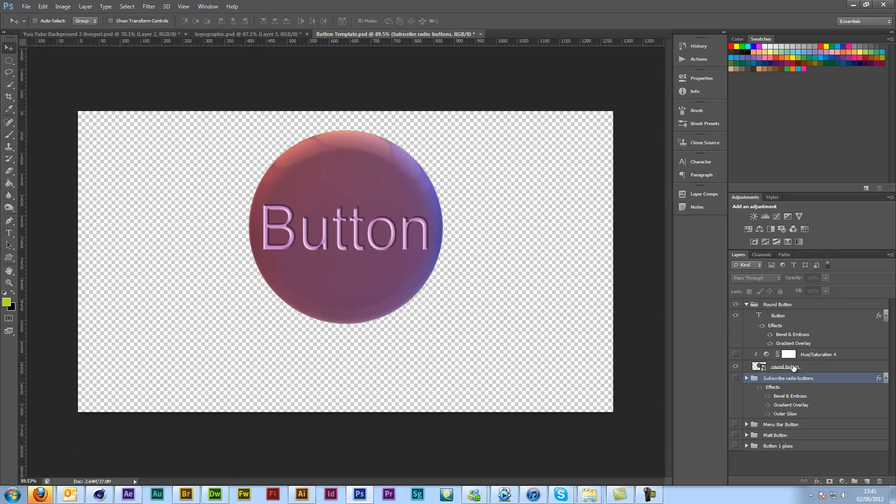
Select the round Button's hue adjustment layer and its Button text layer.
click(818, 354)
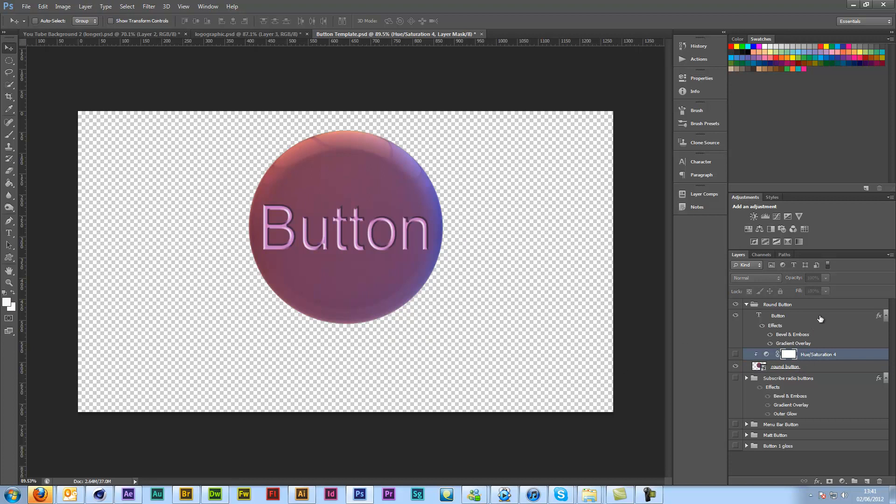
click(778, 316)
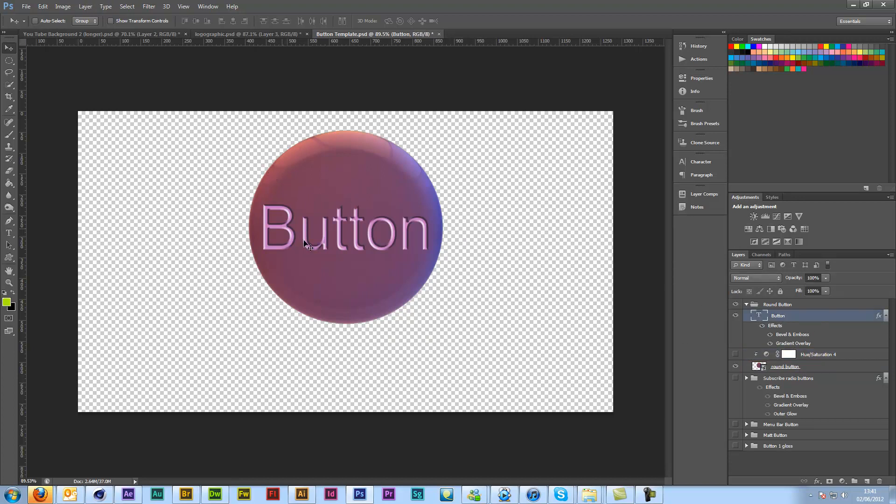
mouse_move(800, 345)
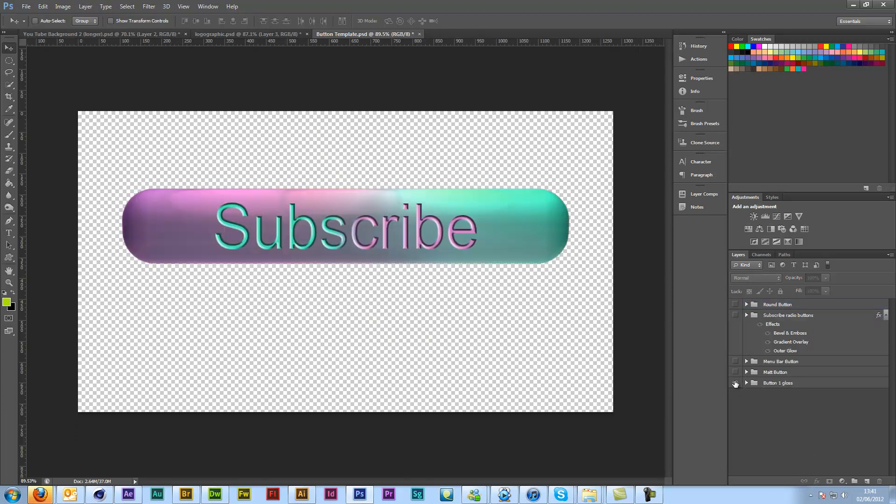
Show and expand the Button 1 gloss group, then select its Colour change adjustment layer.
click(736, 383)
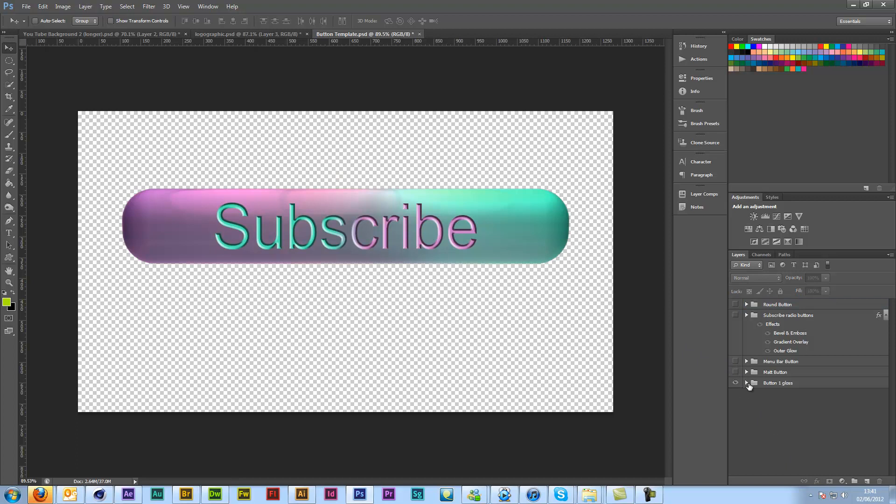
click(747, 383)
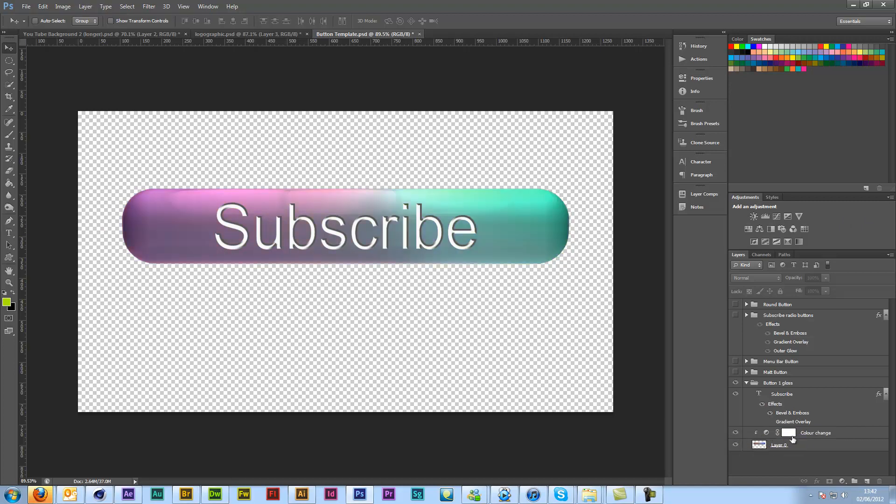
click(815, 432)
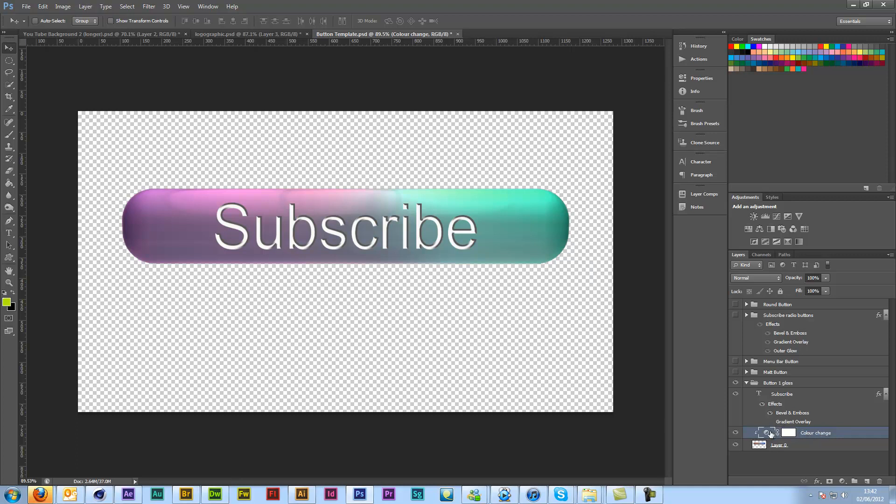
Try different Colour change hue settings: cyan/pink, teal/orange, green/pink and red/blue.
double_click(758, 433)
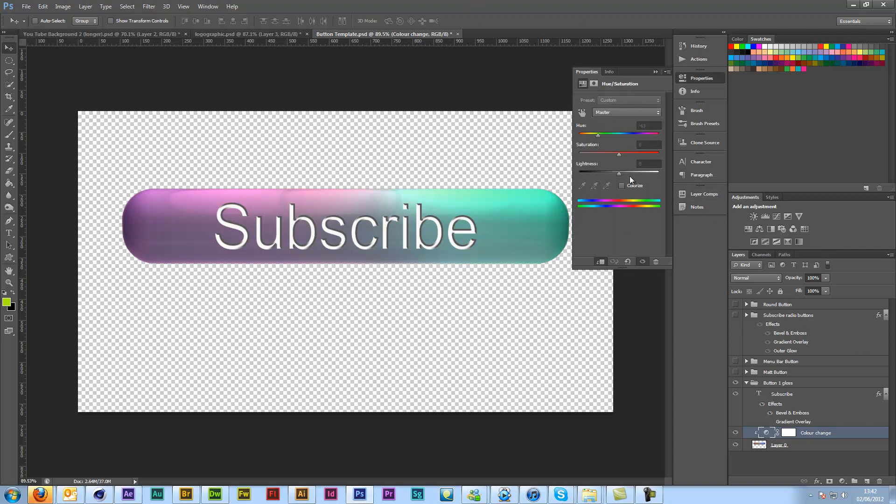
drag(599, 133, 604, 133)
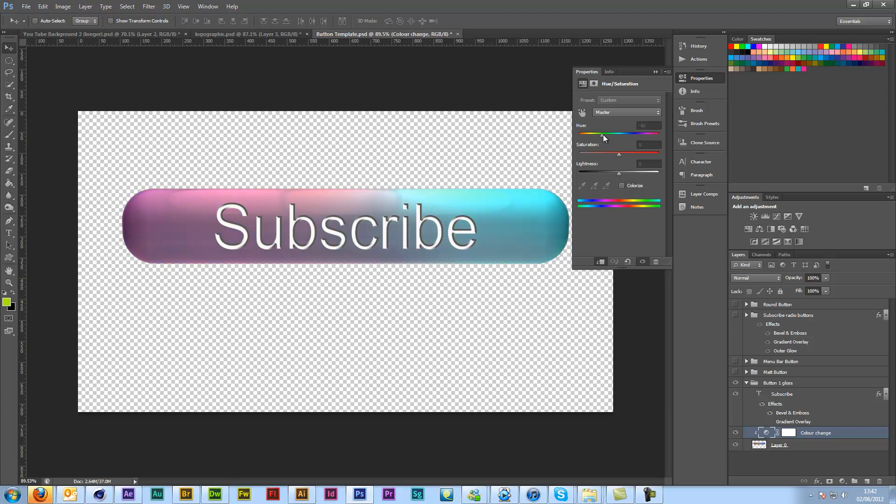
drag(603, 133, 656, 133)
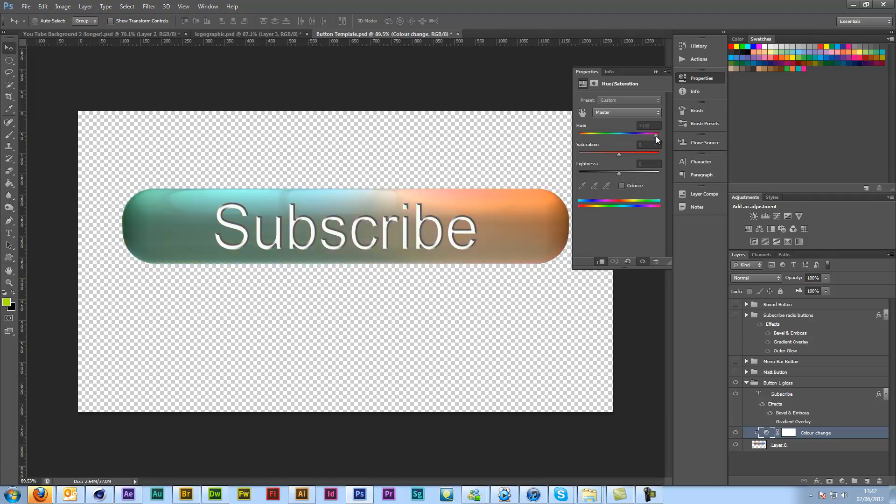
drag(656, 134, 645, 134)
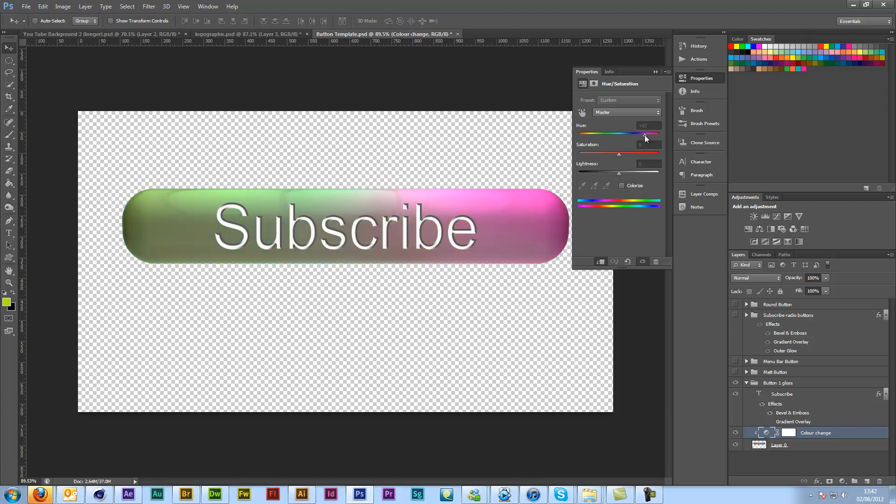
drag(645, 133, 579, 133)
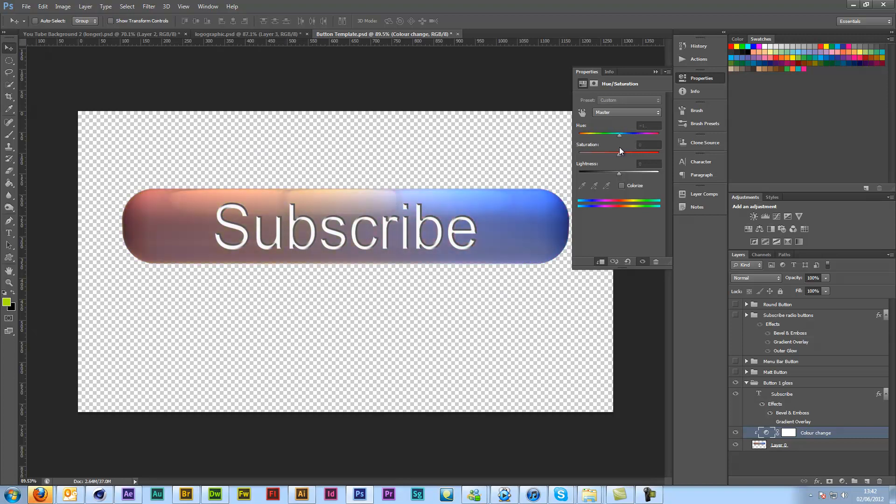
Experiment with the button's saturation and lightness, draining then restoring its colour.
drag(620, 151, 579, 155)
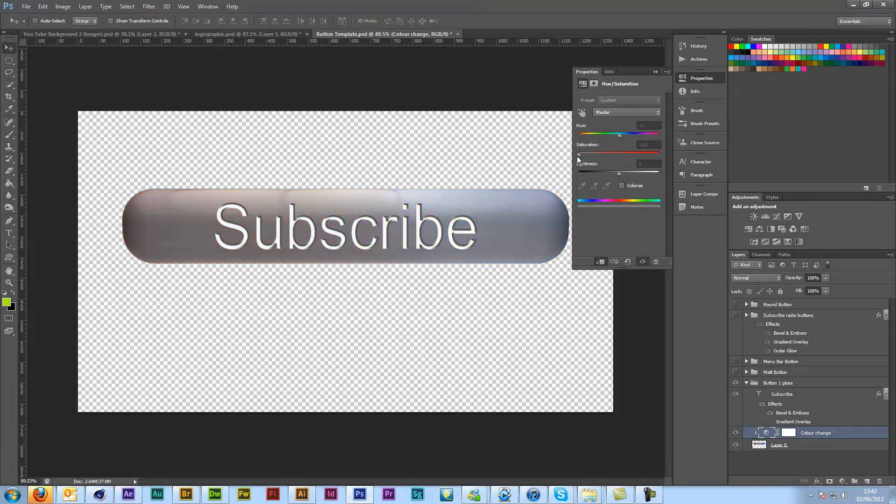
drag(579, 155, 608, 155)
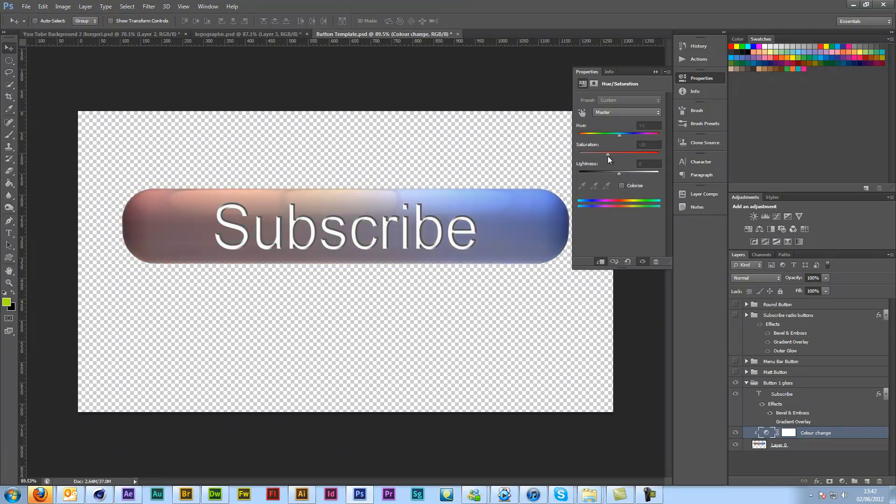
drag(609, 155, 634, 155)
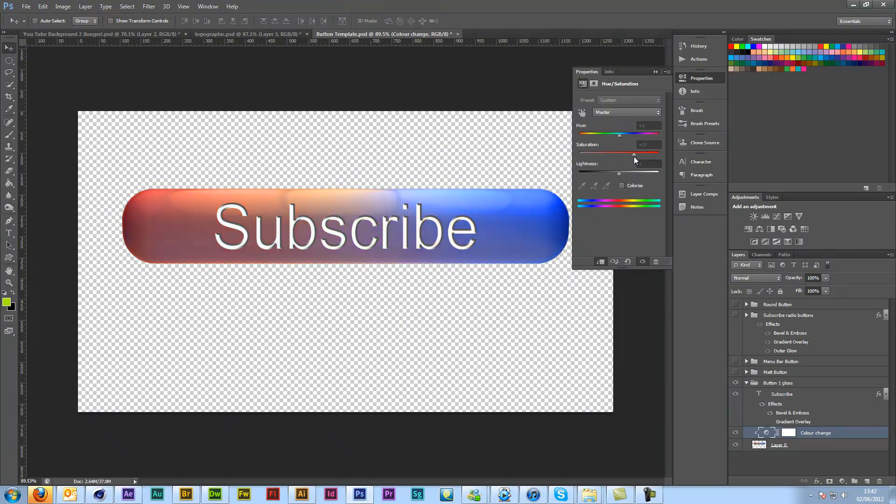
drag(634, 153, 619, 154)
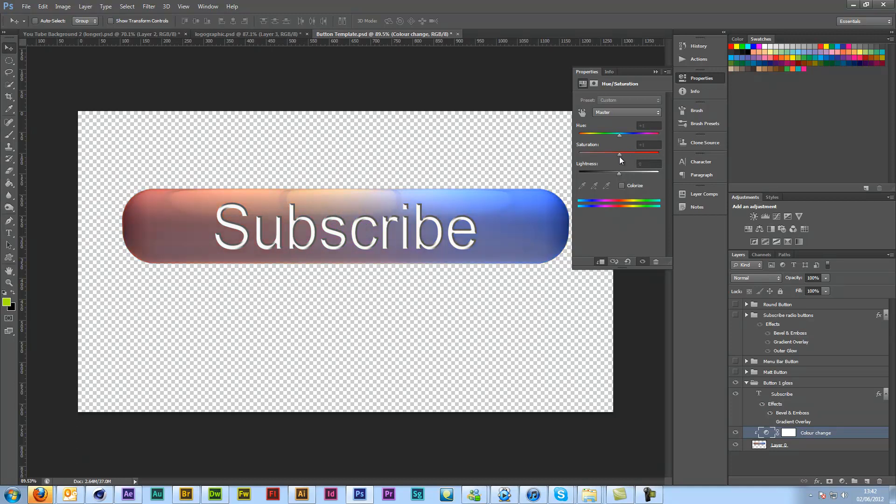
drag(617, 173, 642, 172)
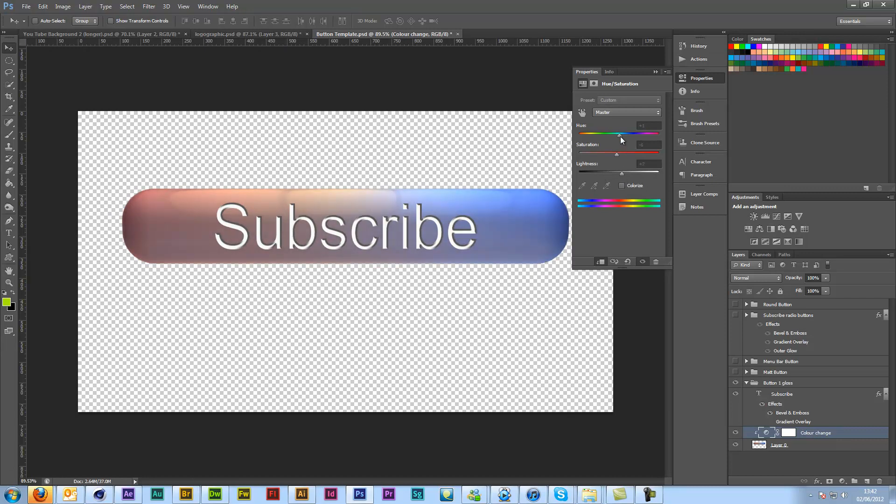
Settle the hue on a pink-to-cyan gradient and close the adjustment properties.
drag(621, 134, 599, 134)
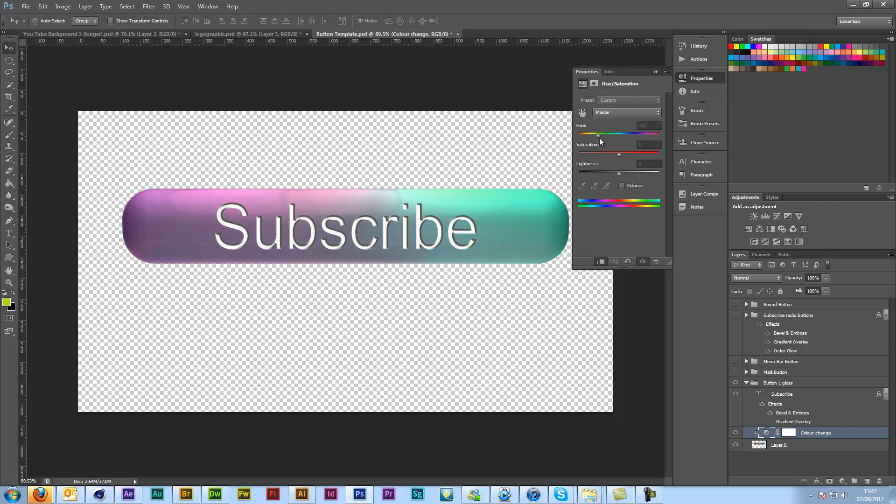
drag(598, 134, 644, 135)
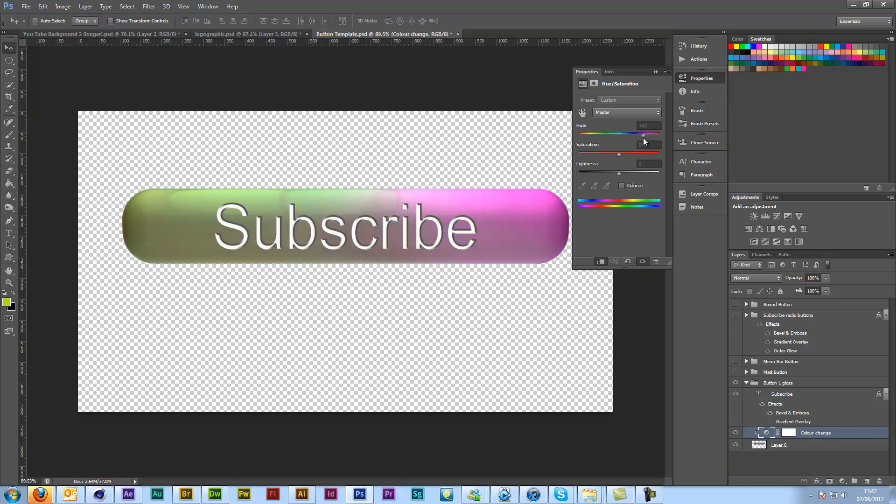
drag(644, 134, 608, 134)
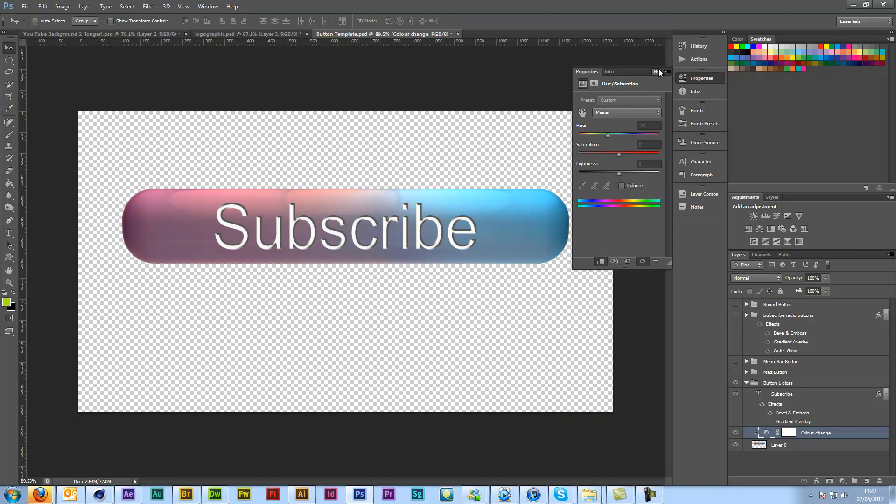
click(656, 71)
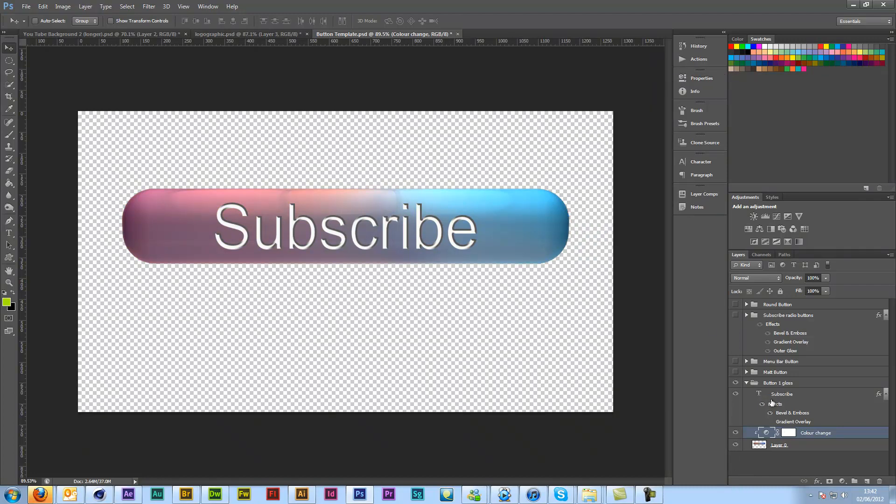
Change the label to 'Hoogle Designs' and centre it horizontally on the button.
click(782, 394)
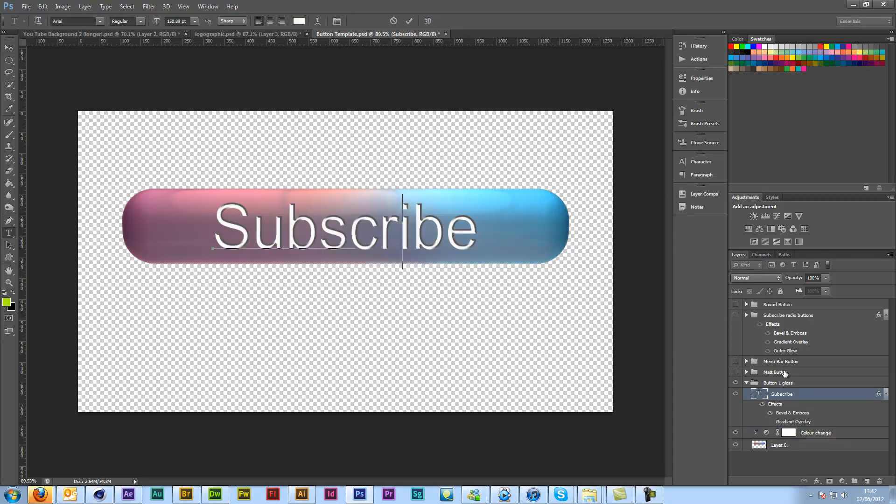
text(Hoogle Designs)
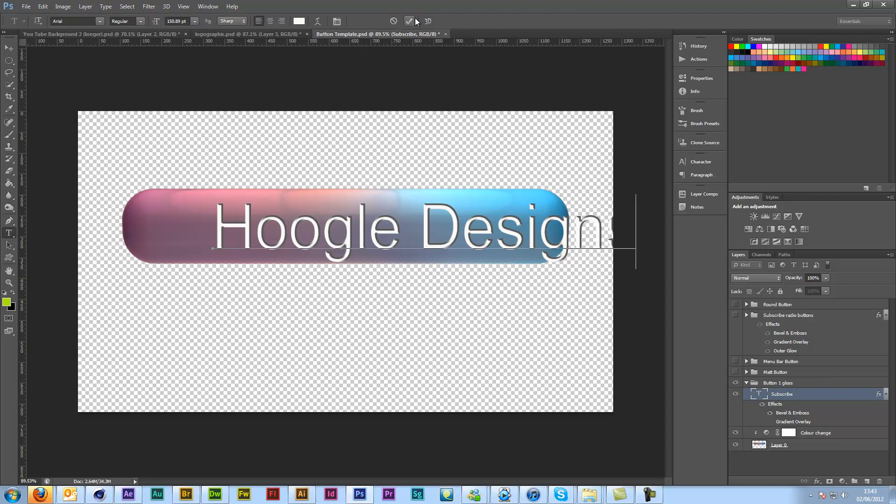
click(410, 21)
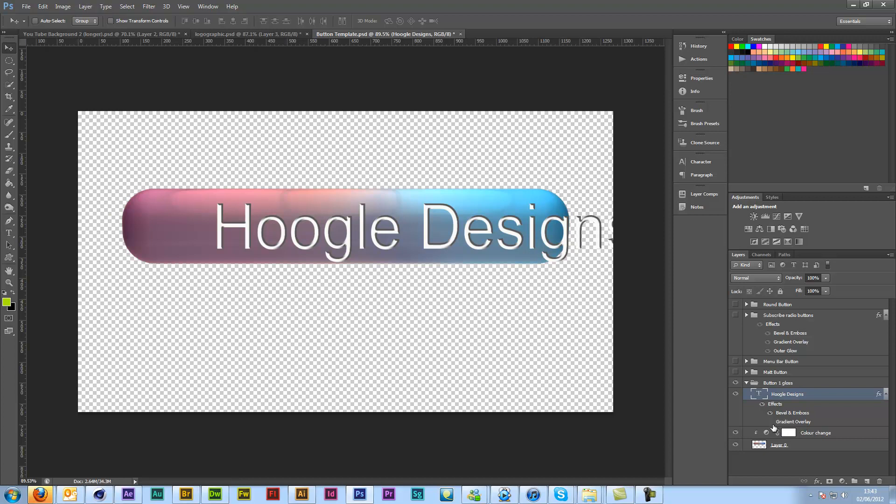
mouse_move(775, 372)
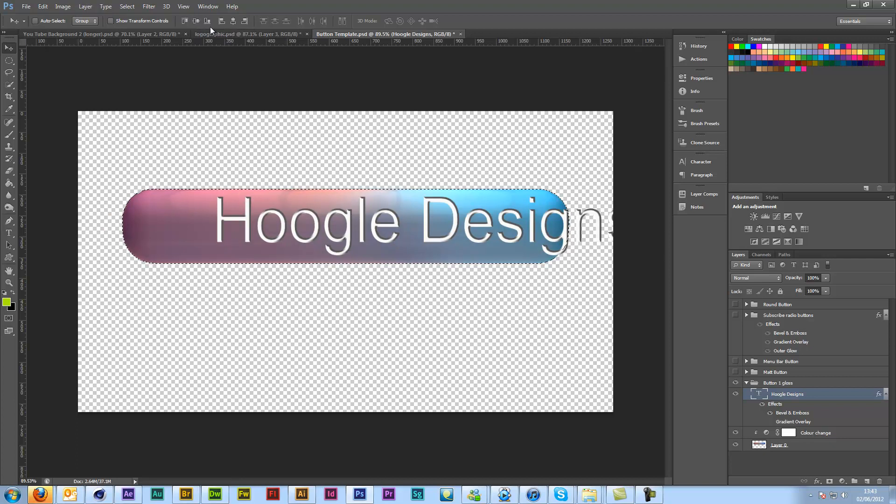
mouse_move(196, 21)
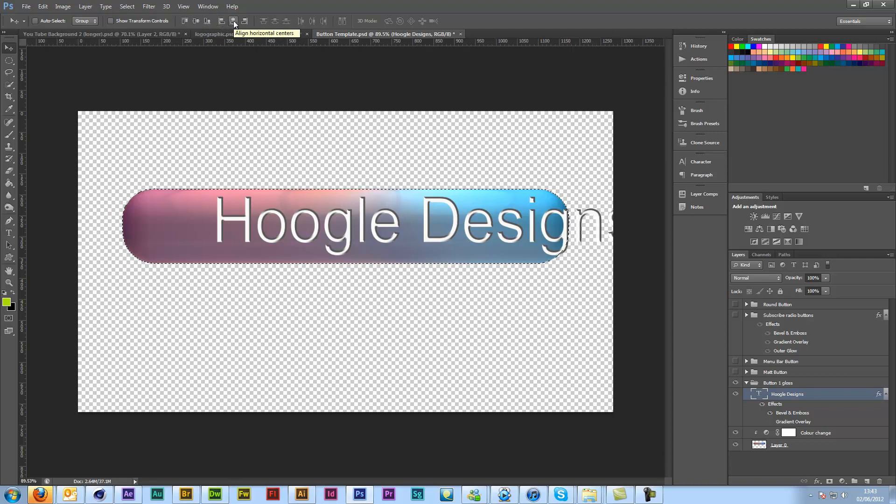
click(234, 21)
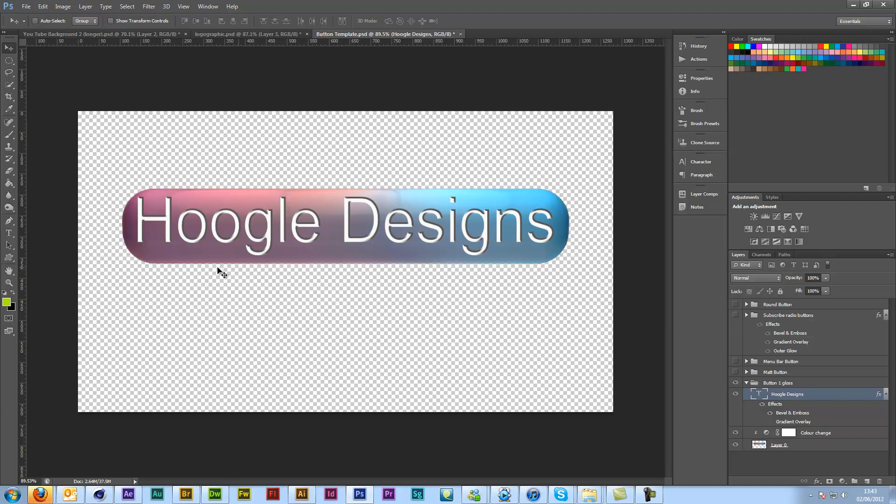
mouse_move(376, 273)
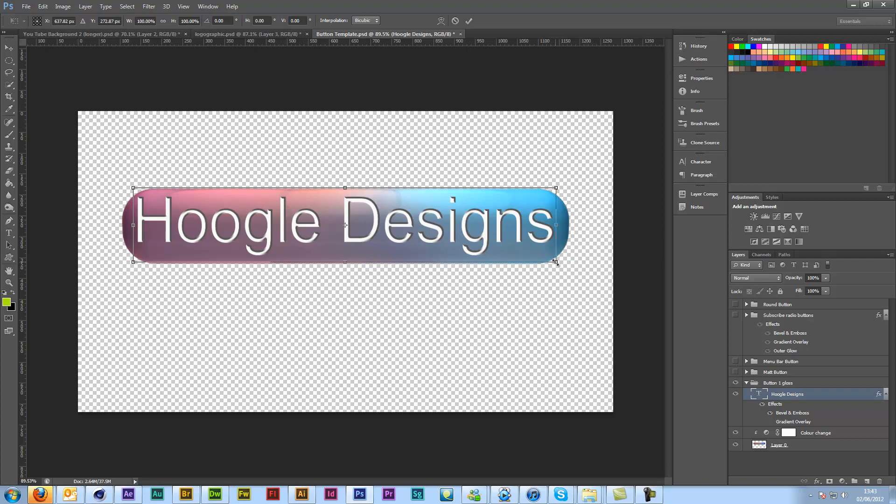
Scale the Hoogle Designs text down until it fits inside the button.
drag(555, 262, 529, 257)
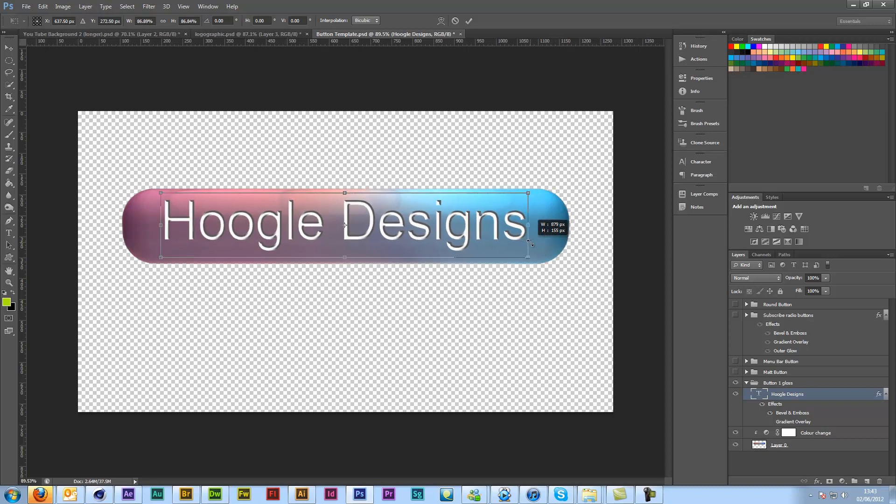
drag(527, 257, 518, 239)
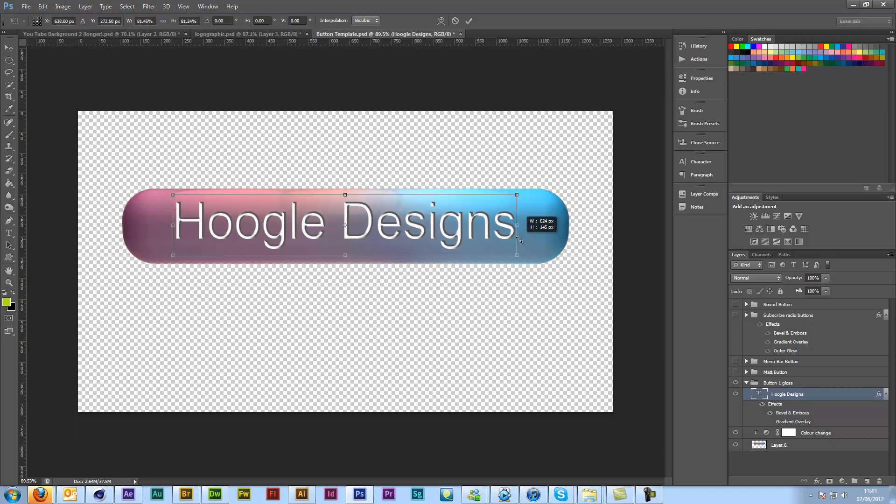
drag(516, 241, 522, 258)
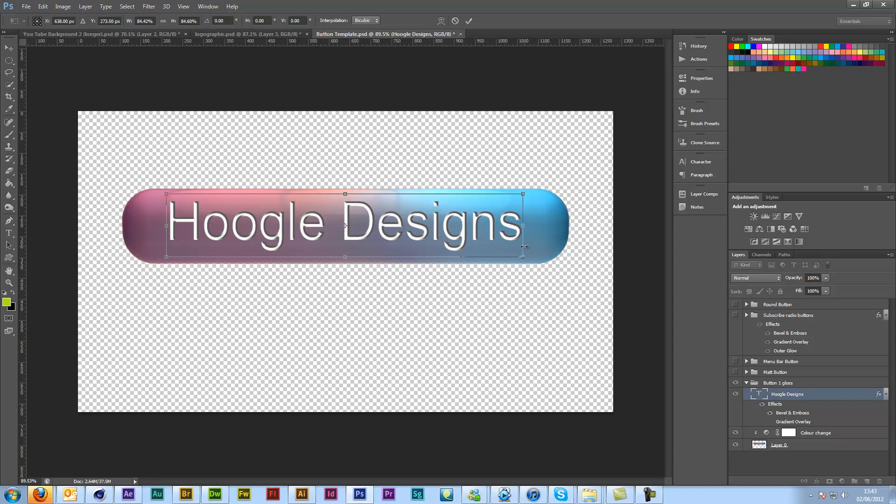
click(469, 21)
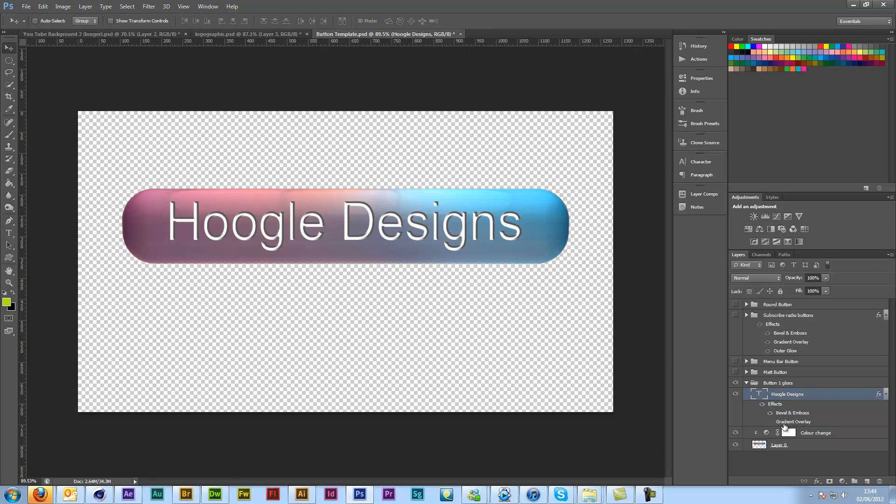
Turn on the text's Gradient Overlay effect and look at its gradient colours.
click(769, 423)
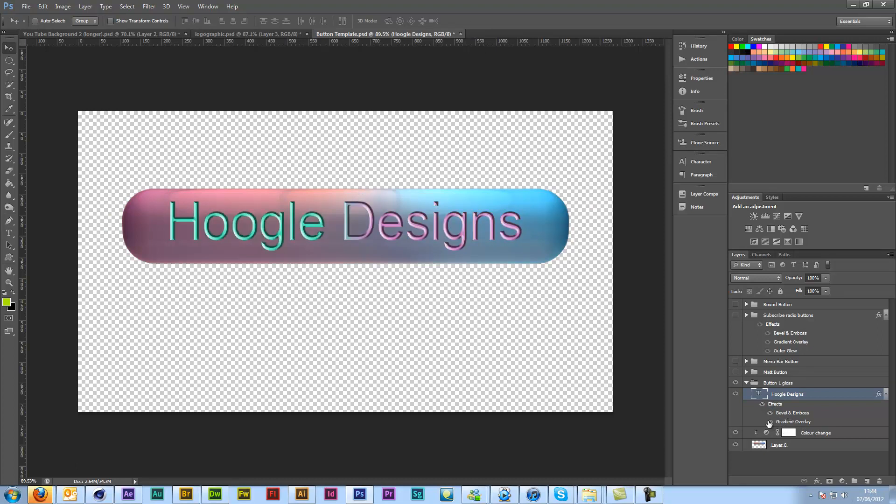
double_click(794, 422)
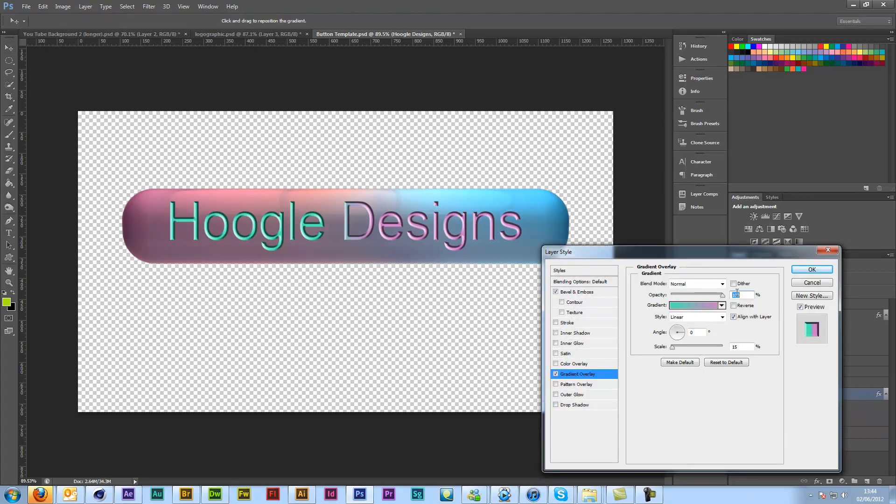
click(692, 304)
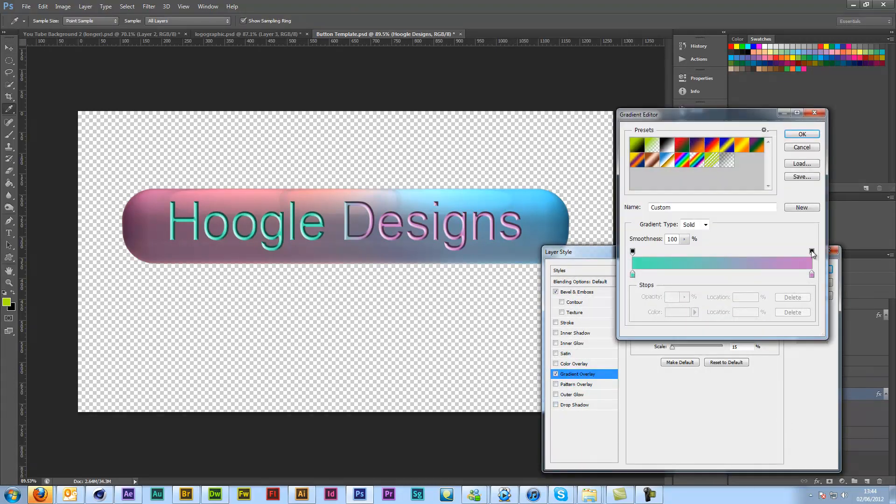
click(801, 134)
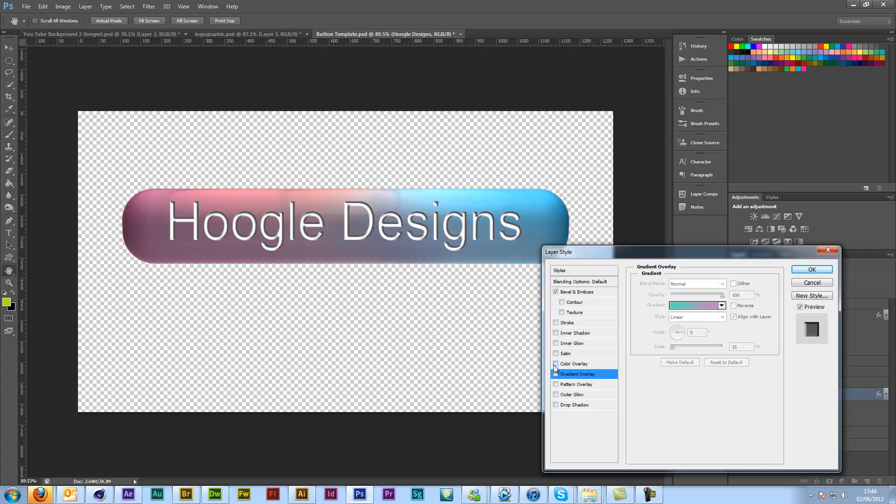
Add a cyan Color Overlay to the Hoogle Designs lettering.
click(556, 364)
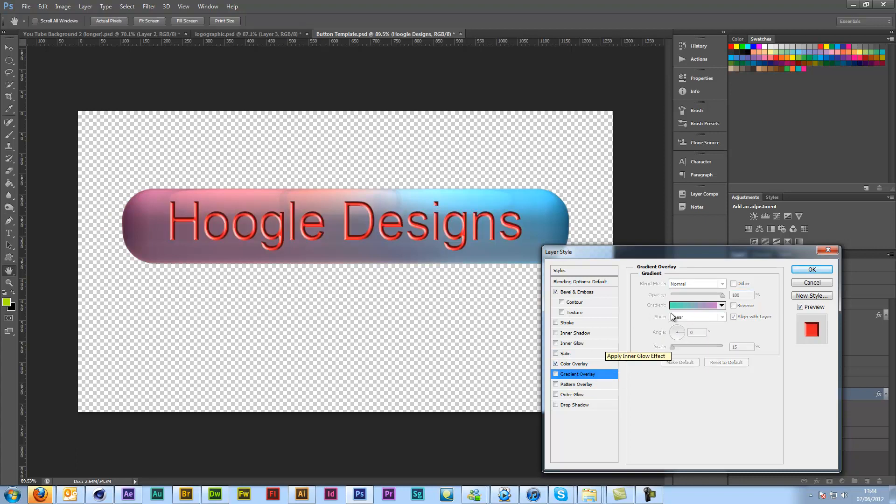
click(576, 364)
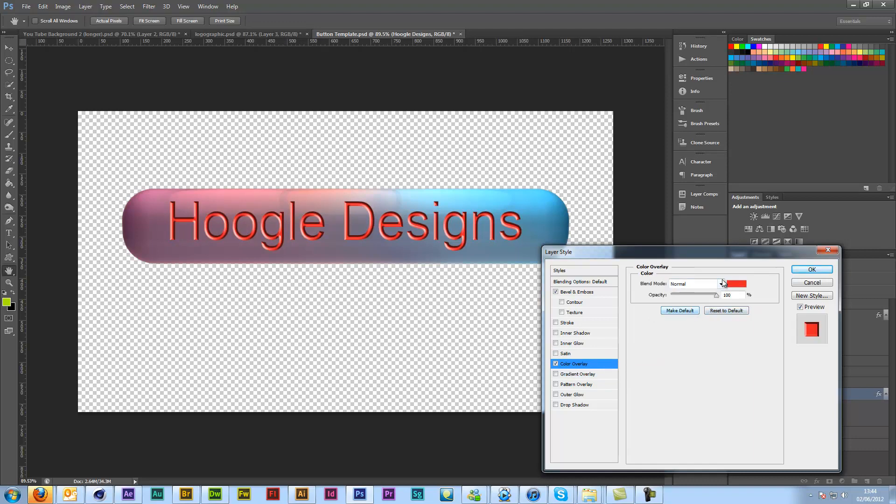
click(738, 283)
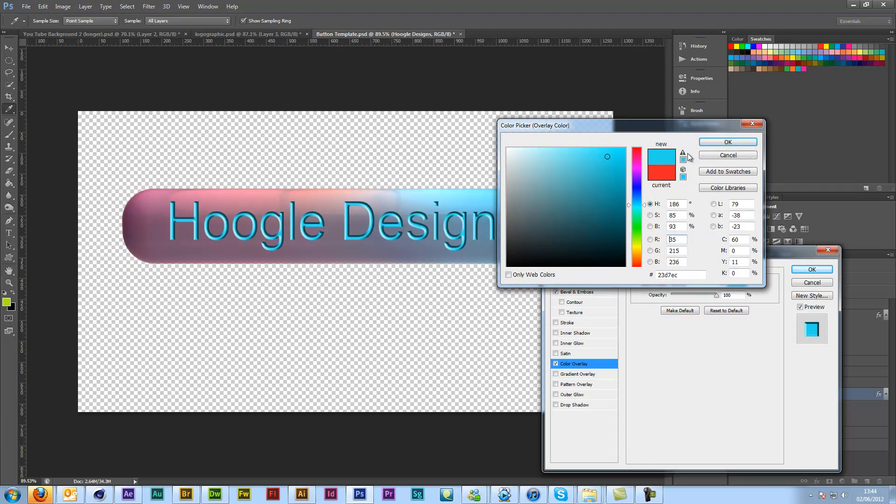
click(727, 142)
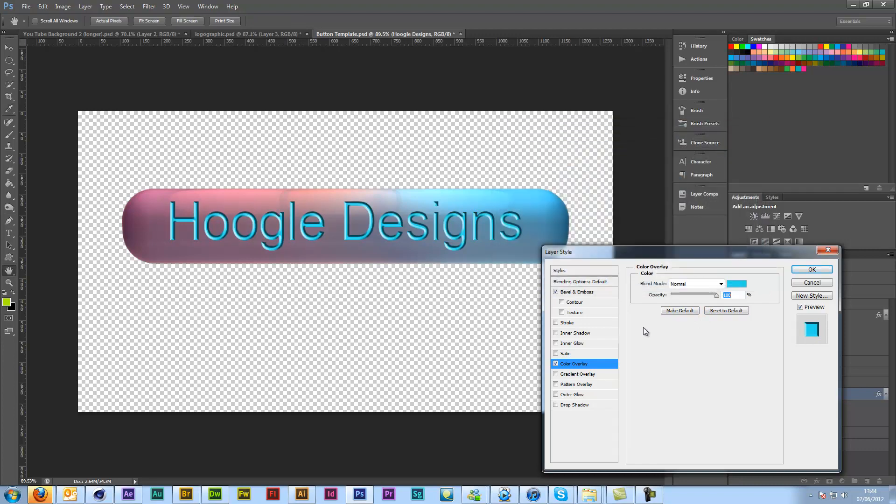
mouse_move(565, 343)
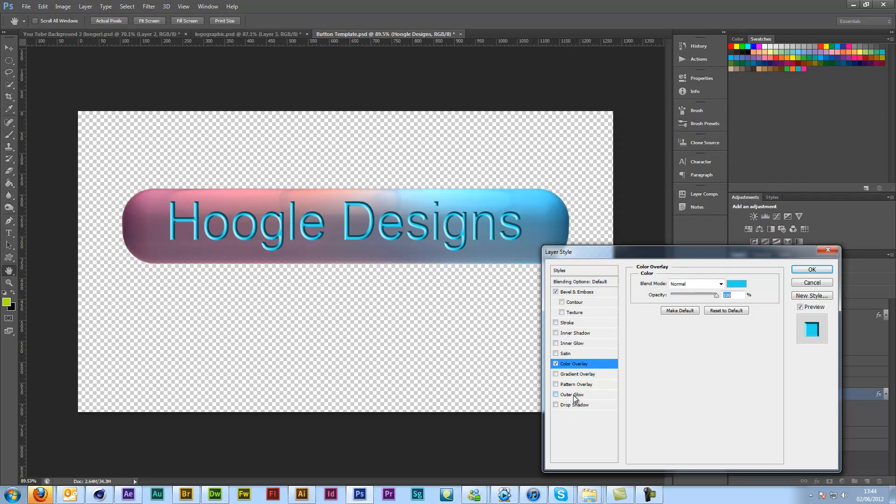
Add an Outer Glow, reduce its size to 0, and apply the layer style.
click(572, 394)
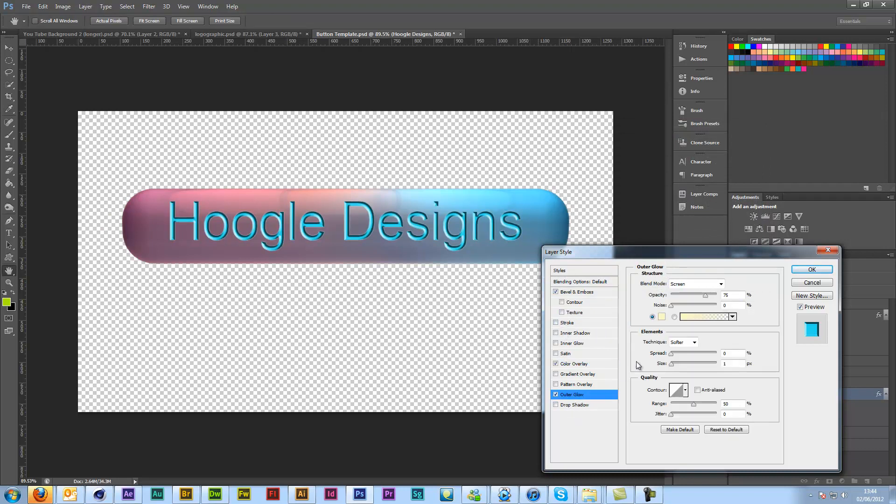
click(661, 316)
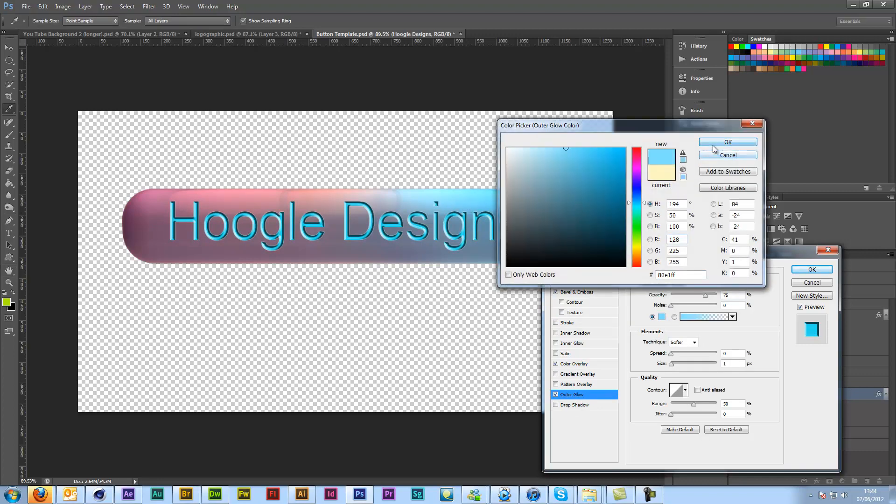
click(727, 142)
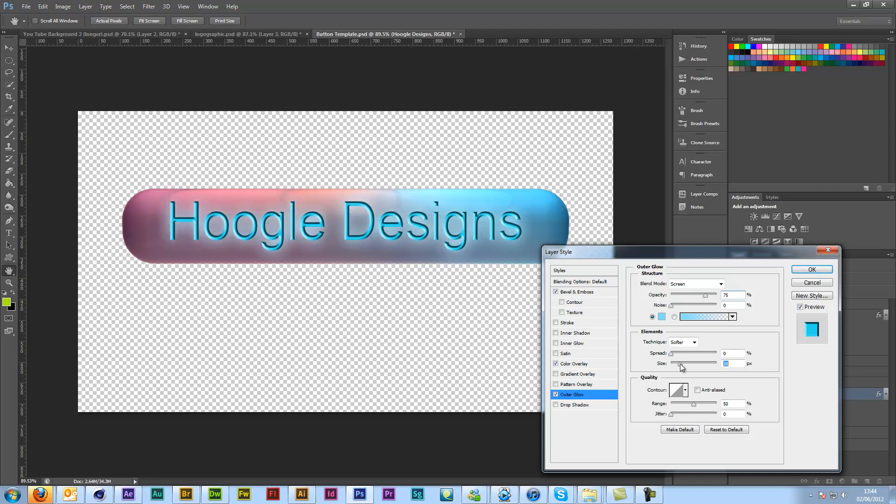
drag(683, 364, 680, 364)
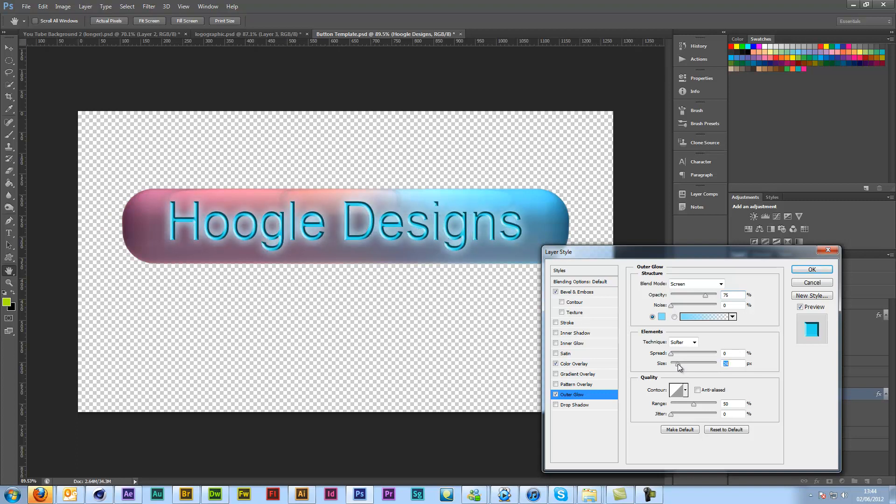
drag(677, 364, 672, 363)
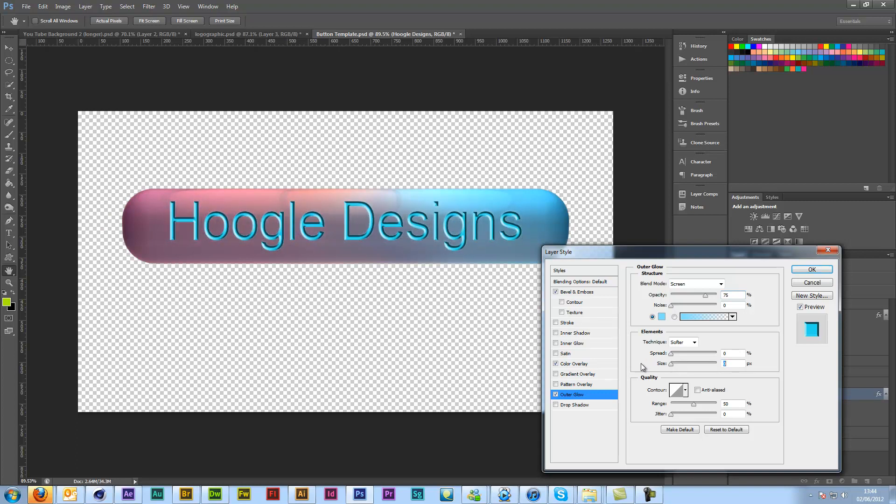
click(811, 270)
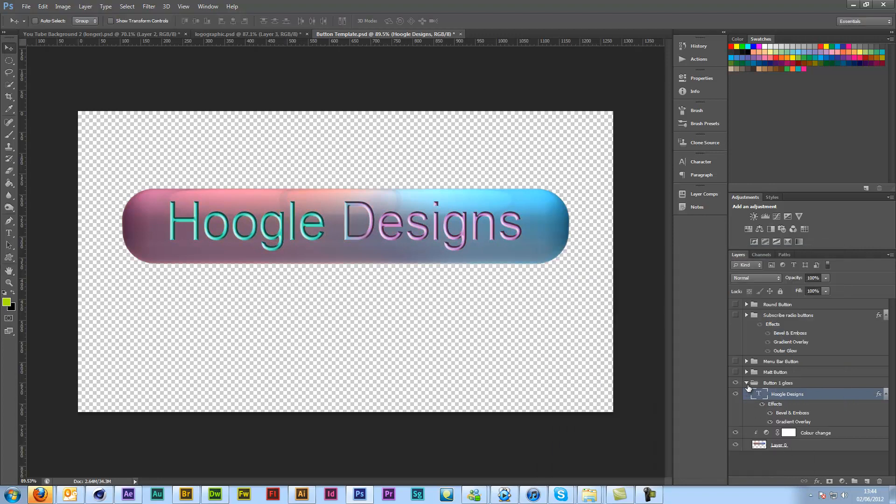
Edit the text layer so the button reads Subscribe again.
click(787, 394)
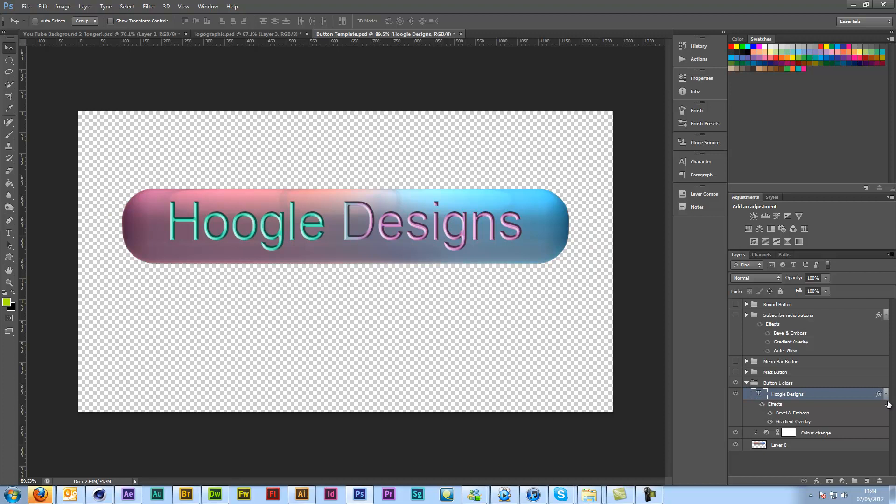
mouse_move(883, 403)
text(Subscribe)
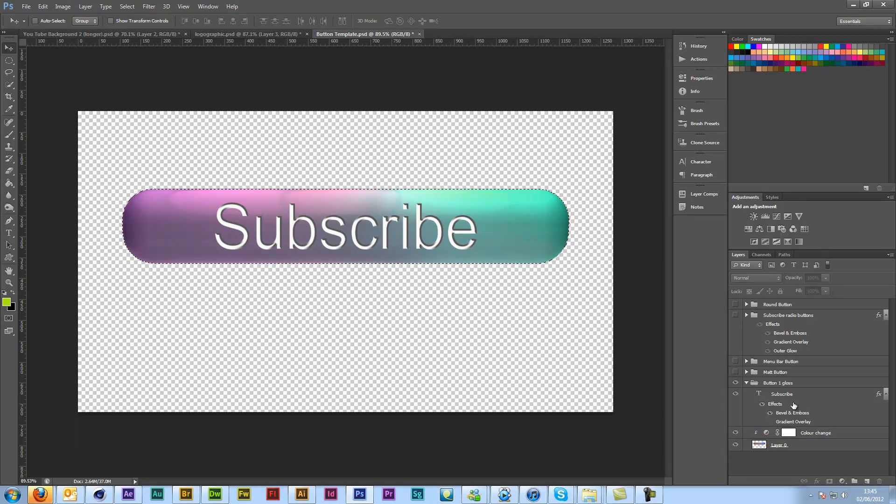
click(781, 394)
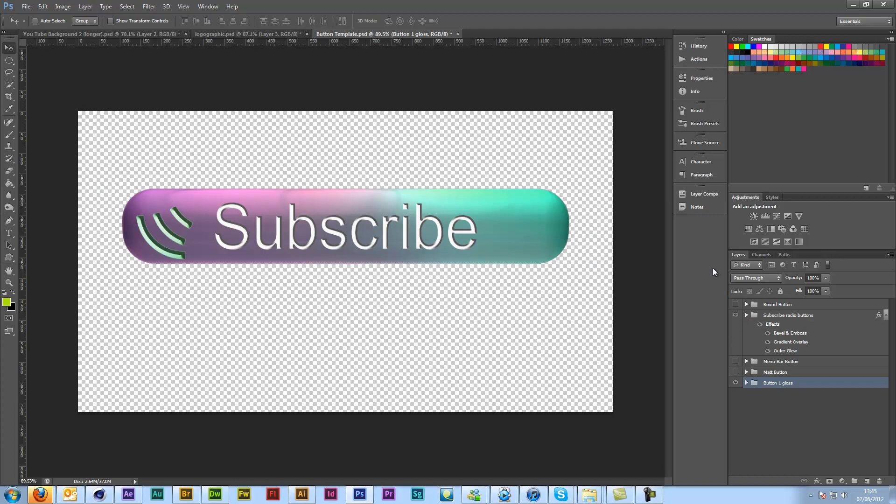
click(789, 315)
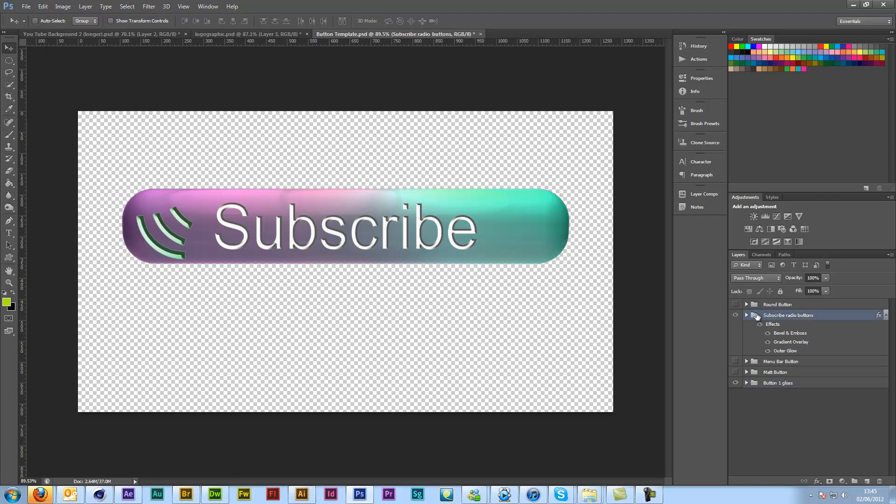
click(746, 315)
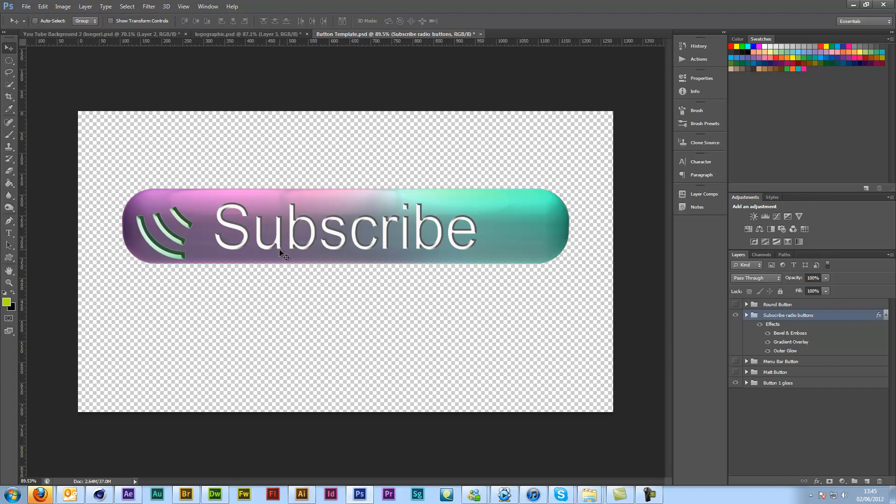
mouse_move(399, 233)
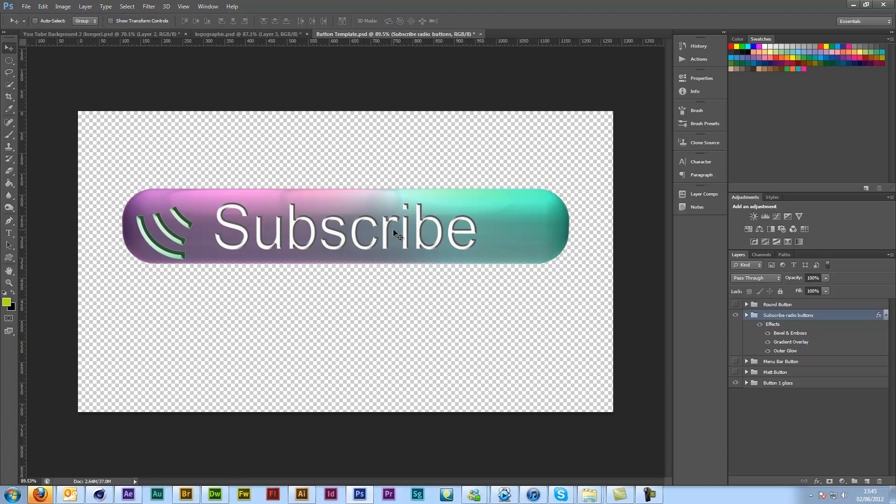
mouse_move(189, 364)
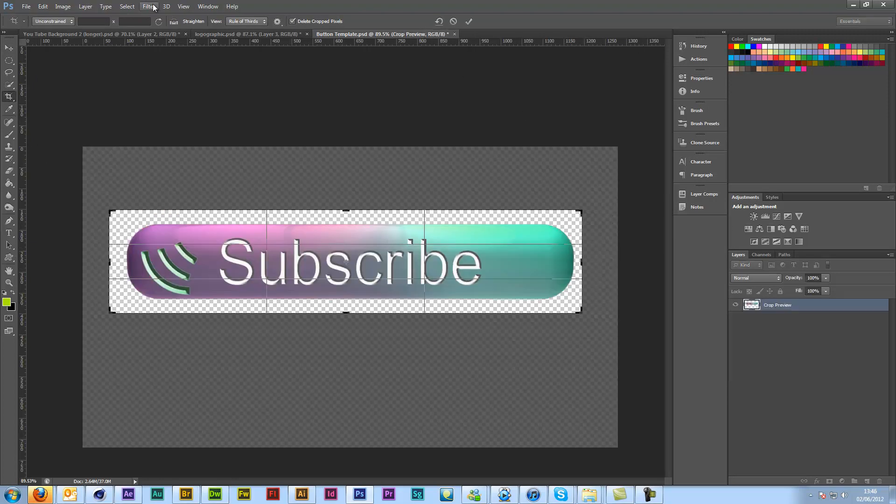
Commit a tight crop around the Subscribe button.
click(469, 21)
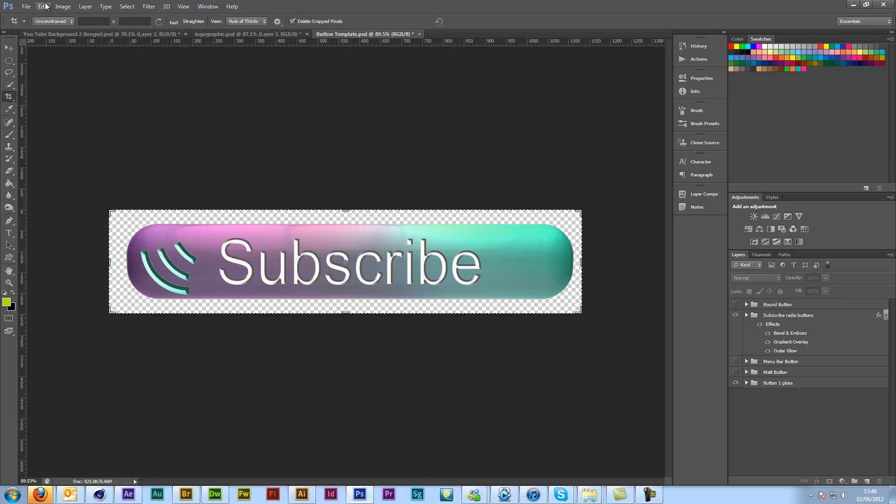
Save the cropped button as a PNG named Button Template in Desktop > Buttons.
click(26, 6)
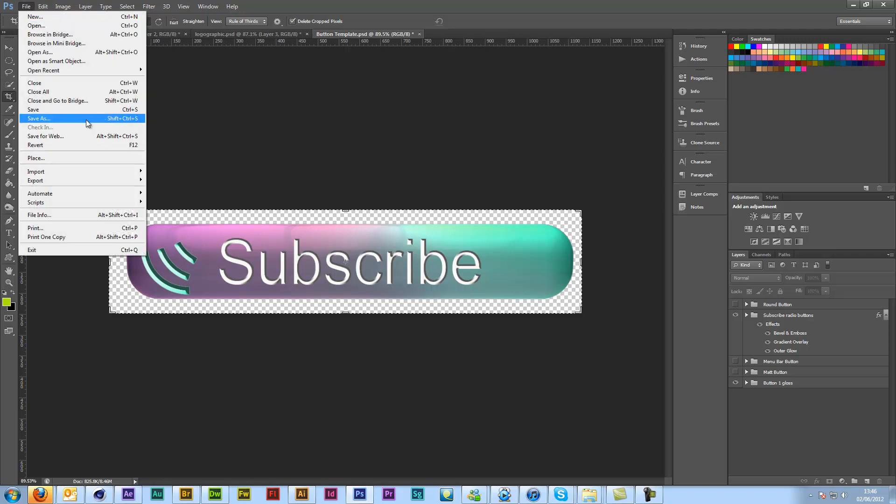
click(38, 118)
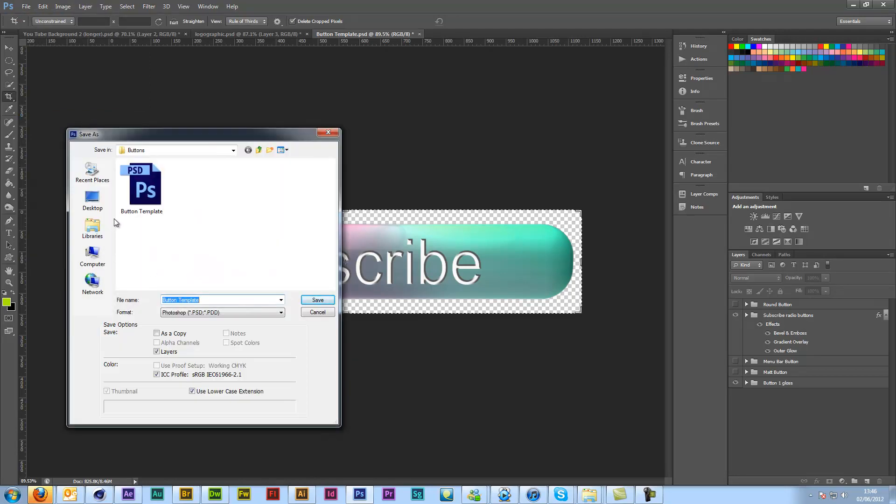
click(92, 227)
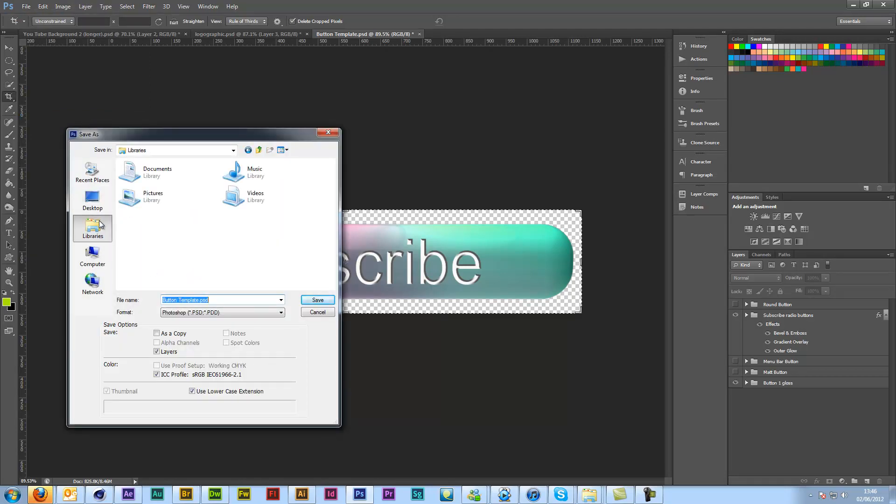
mouse_move(97, 239)
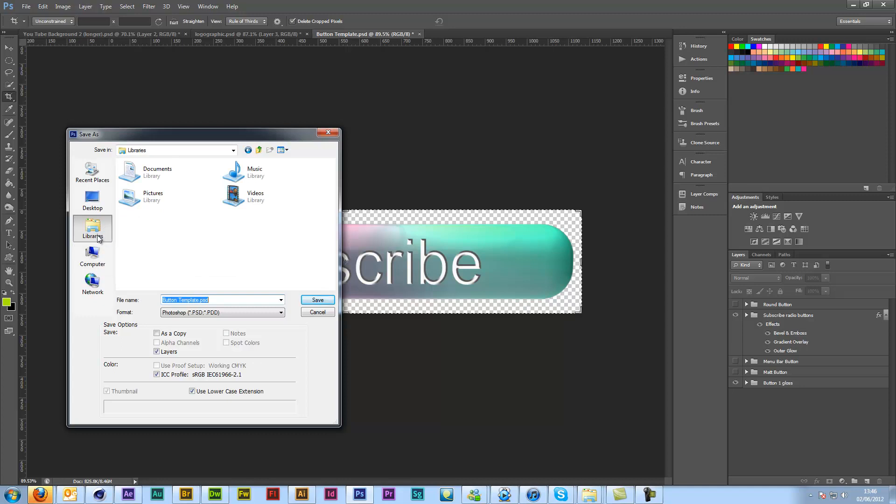
click(92, 200)
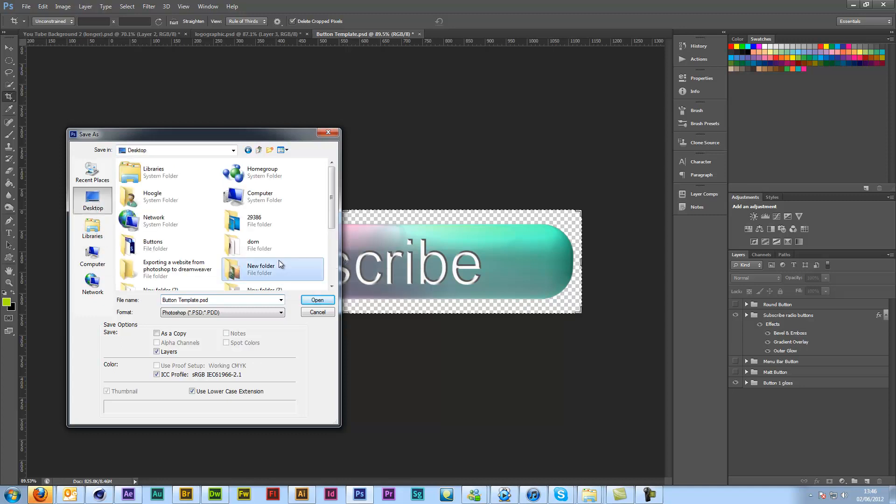
scroll(down, 3)
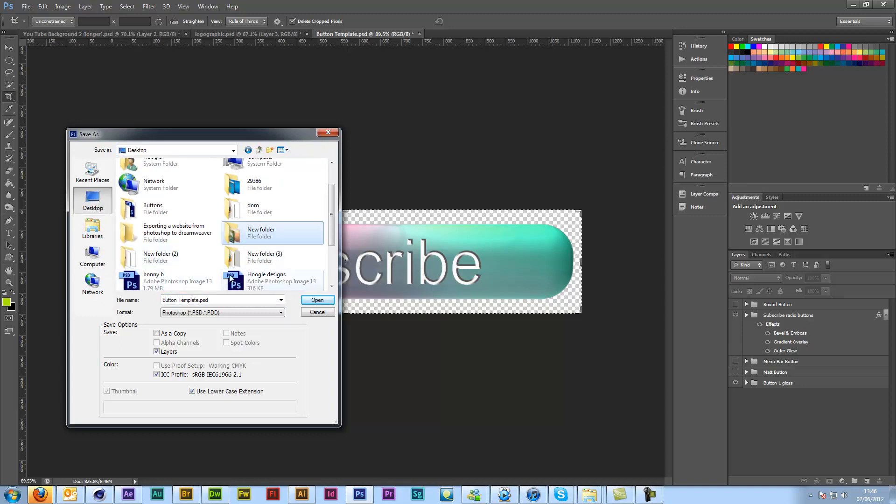
mouse_move(177, 232)
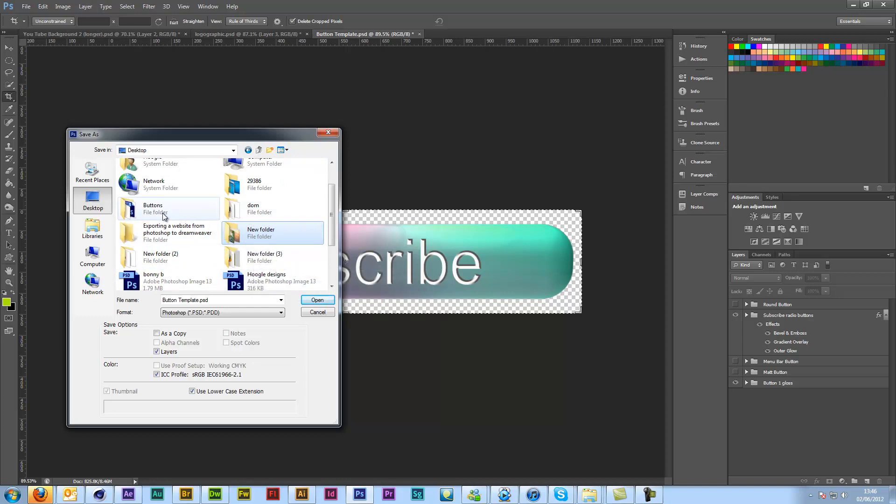
double_click(153, 209)
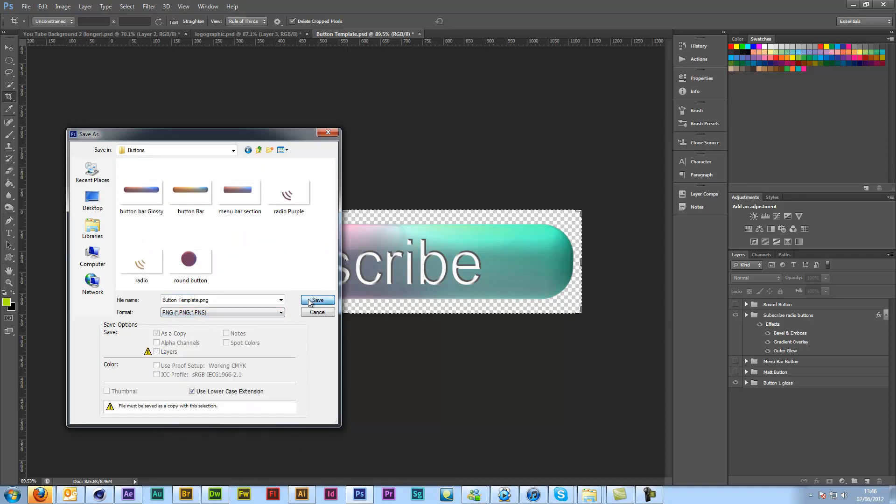
click(318, 301)
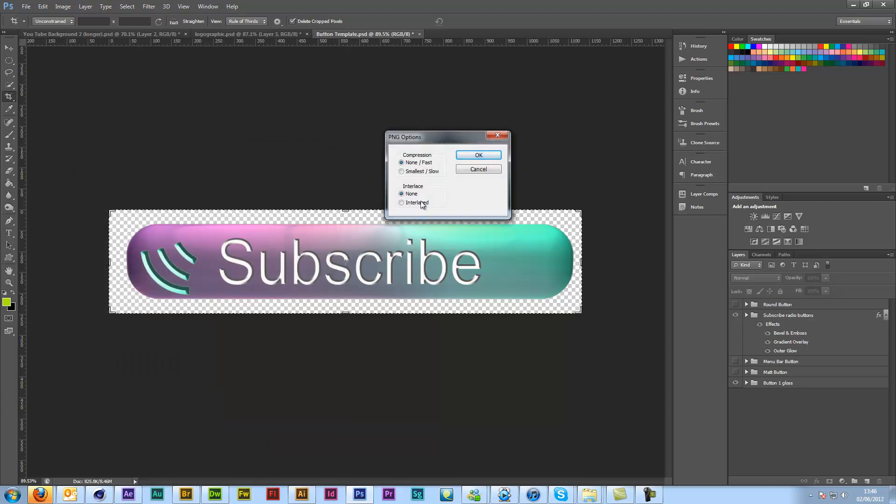
click(479, 155)
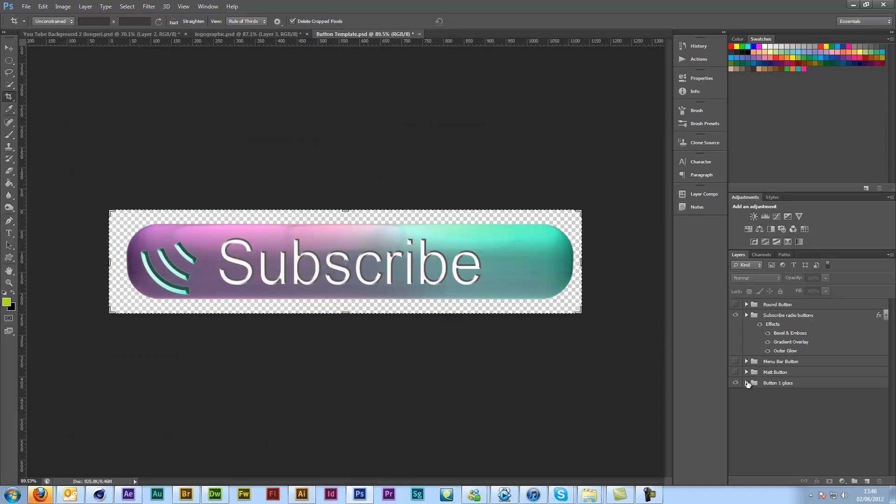
Drag the Colour change Hue/Saturation layer's hue slider until the button runs teal to gold.
click(747, 383)
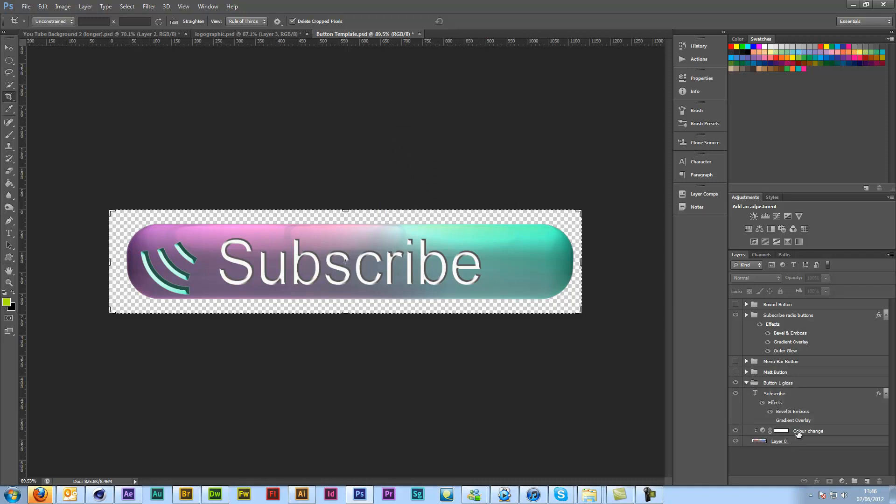
click(809, 431)
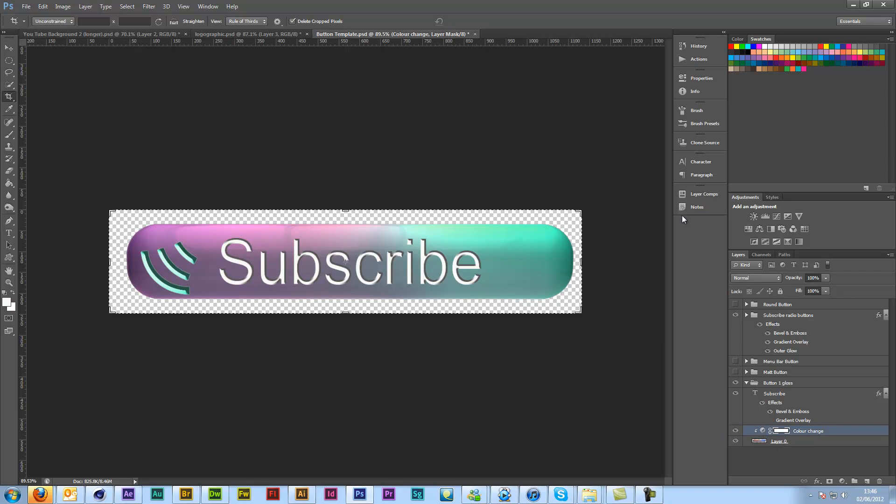
double_click(764, 430)
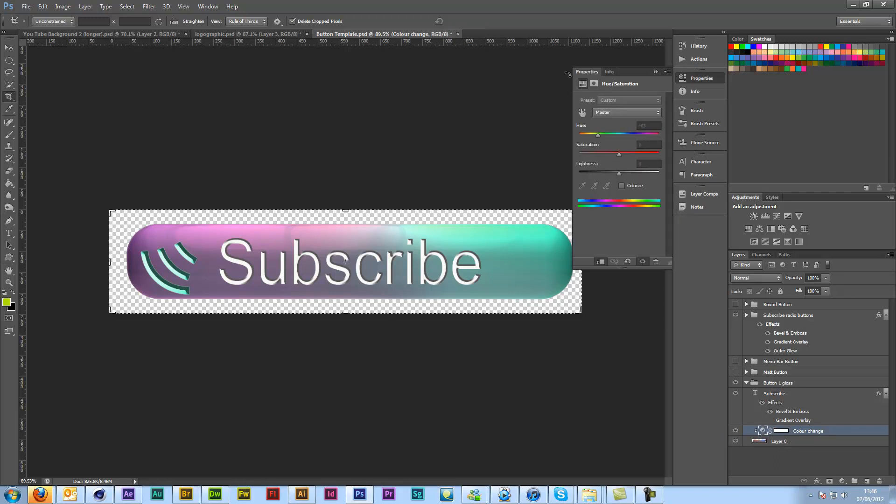
drag(598, 135, 607, 135)
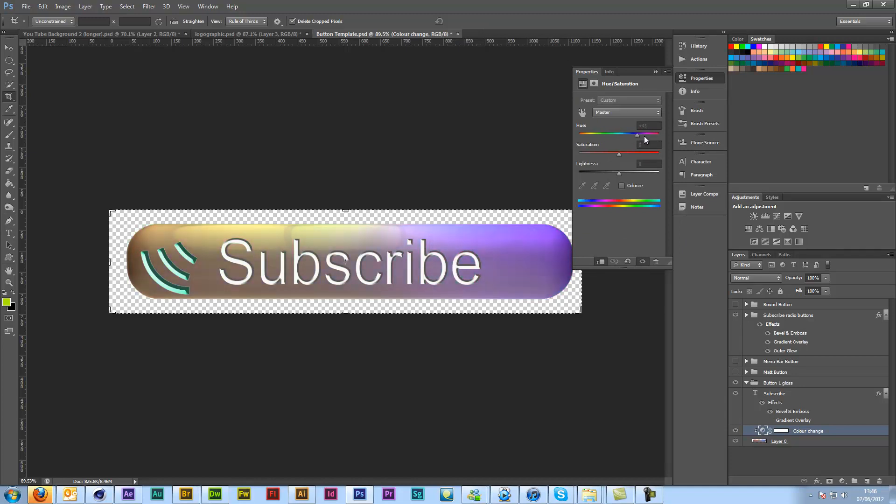
drag(637, 134, 657, 134)
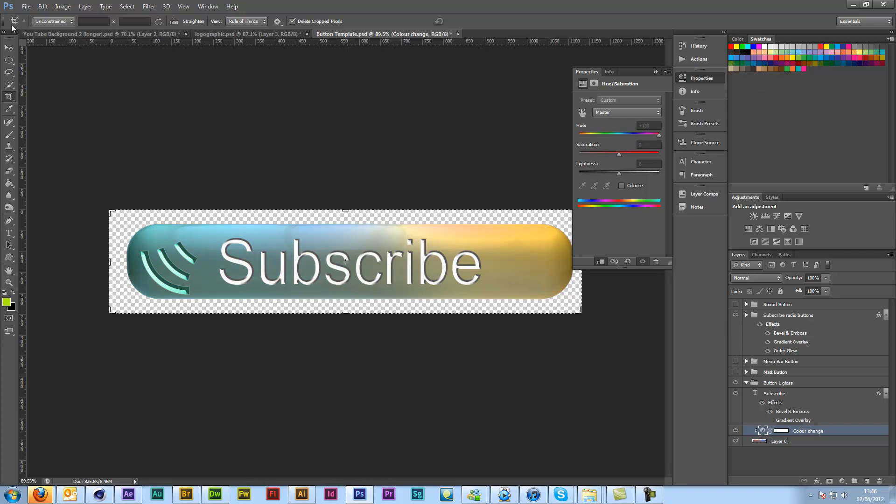
Save the recoloured button as PNG copy Button Template_roll in the Buttons folder.
click(26, 6)
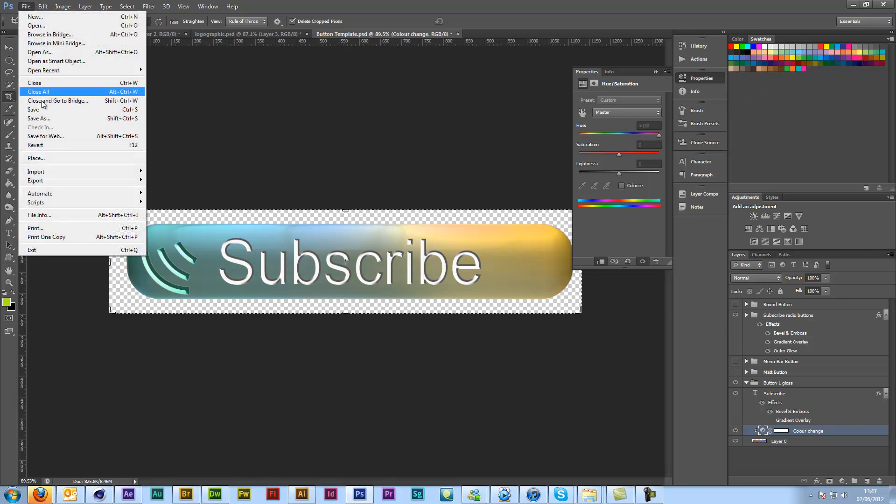
click(39, 118)
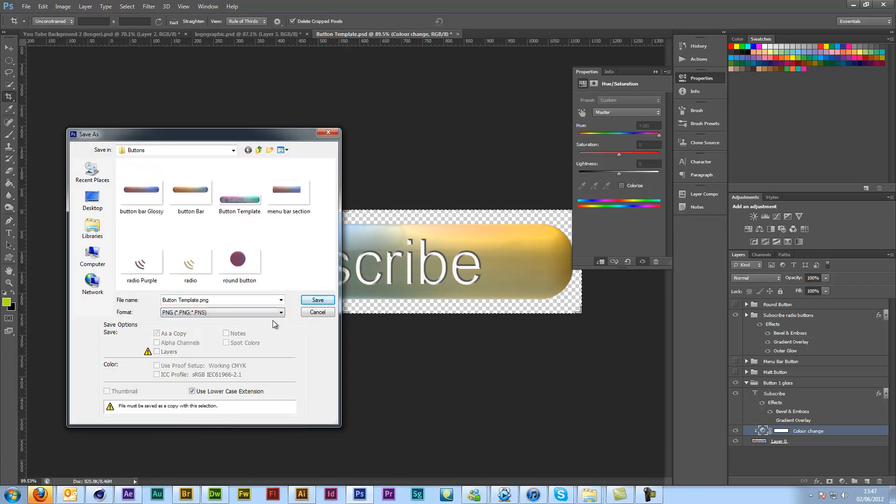
click(289, 190)
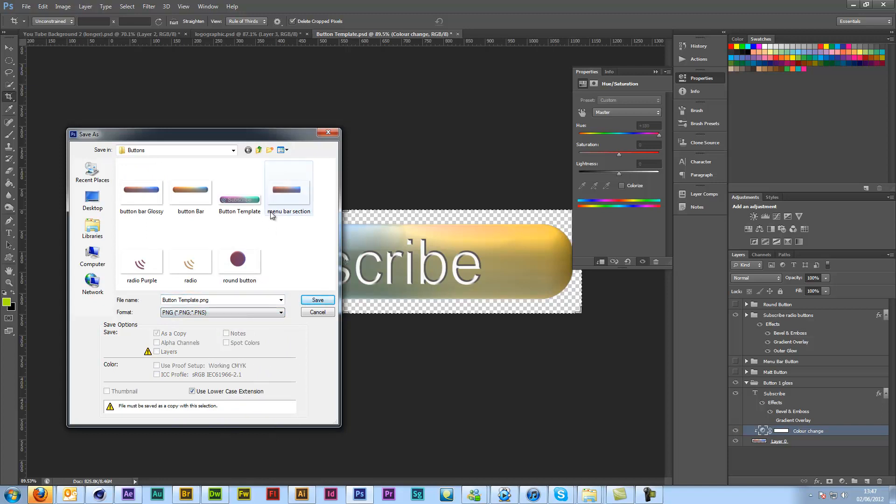
click(239, 188)
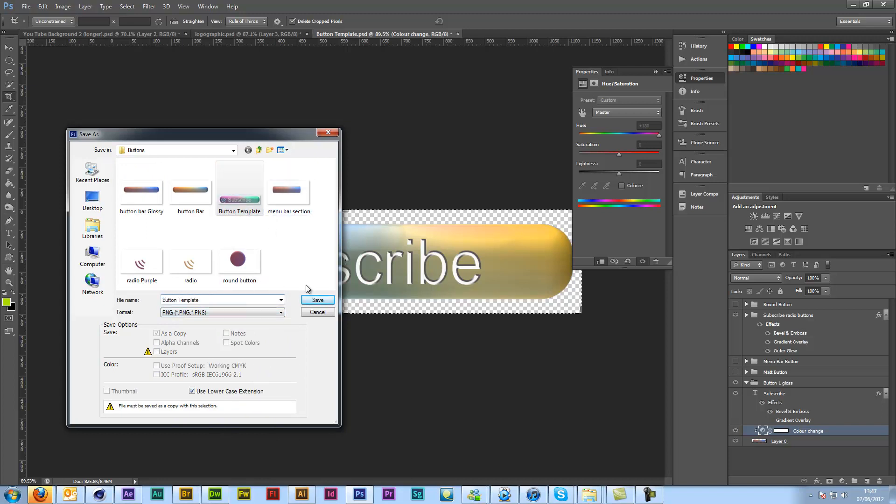
text(_roll)
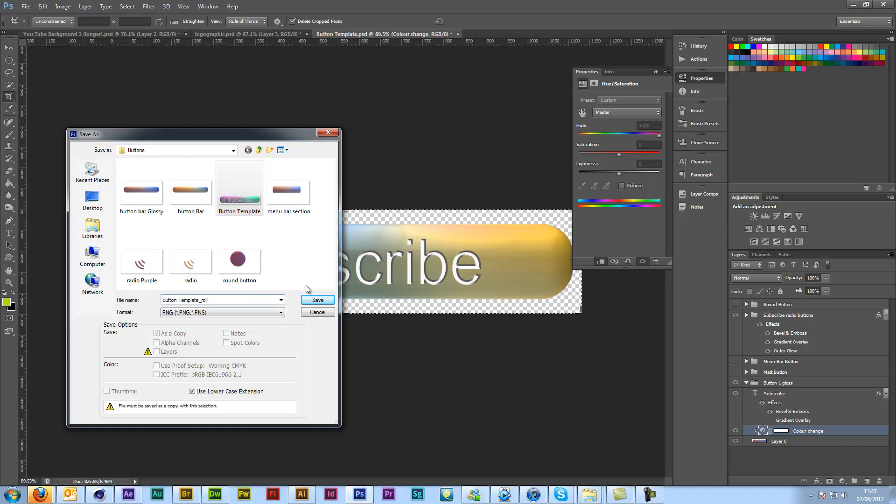
click(317, 300)
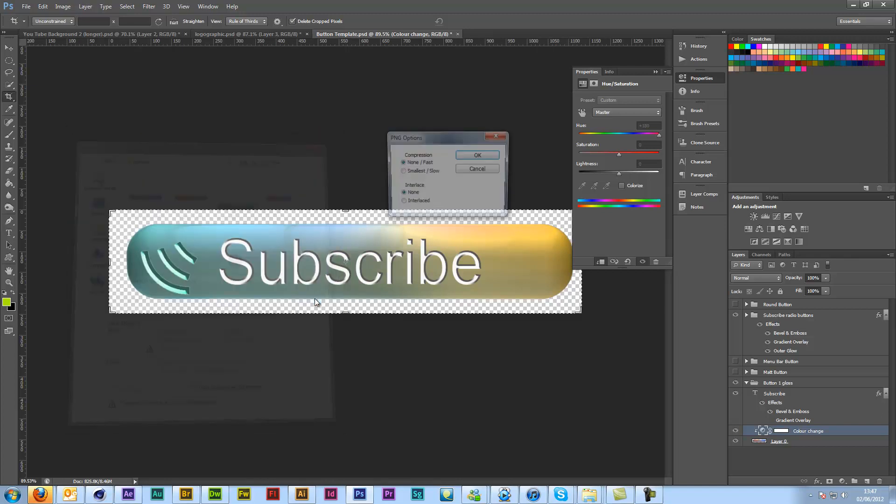
click(477, 155)
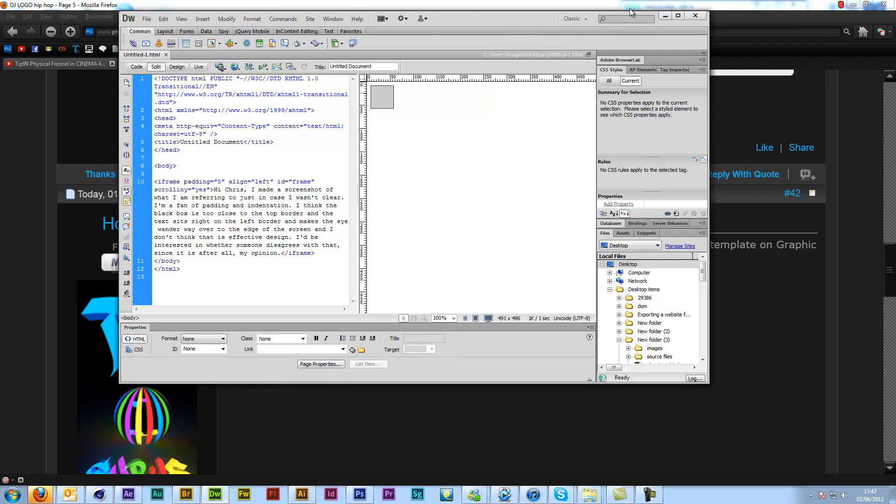
Maximise Dreamweaver and create a blank HTML page, Untitled-2.
click(678, 16)
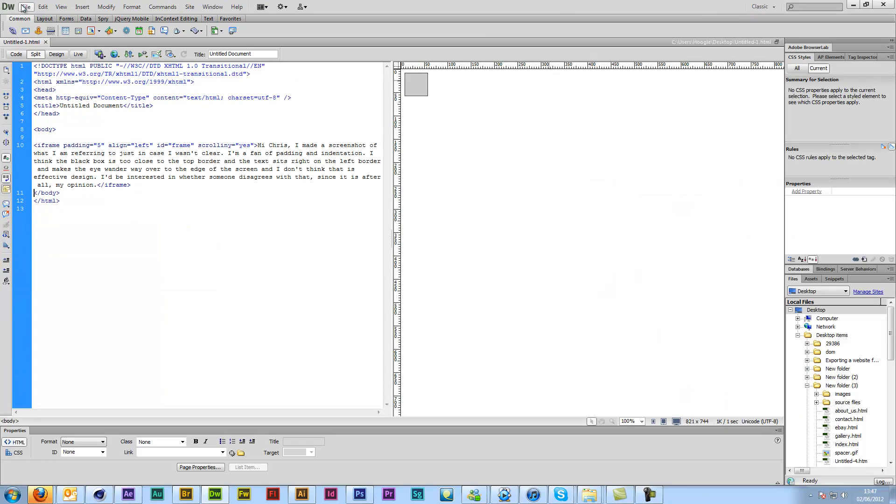
click(25, 7)
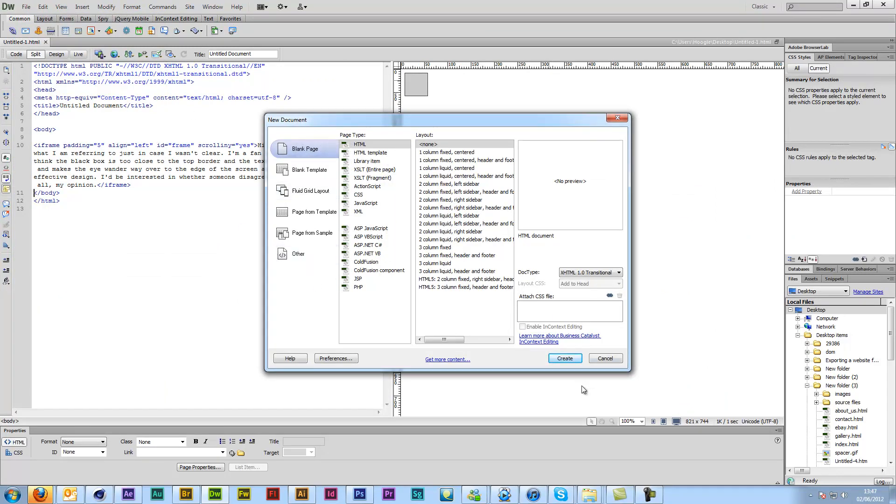
click(564, 359)
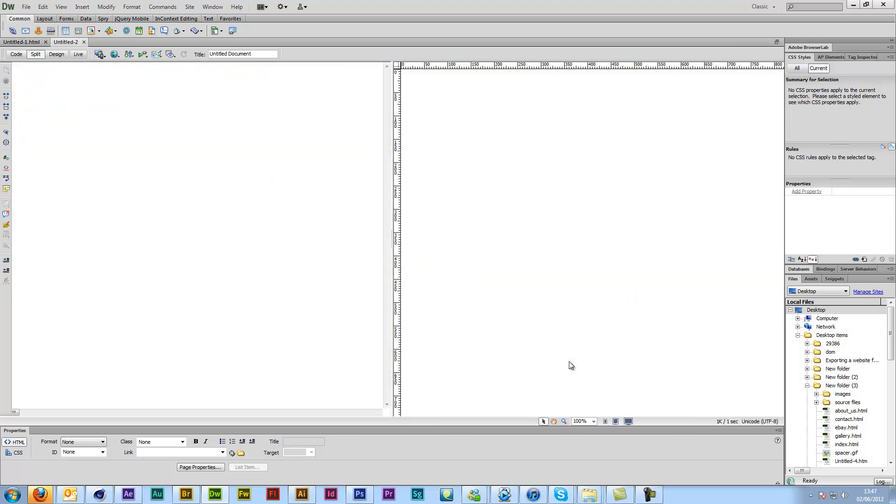
click(16, 54)
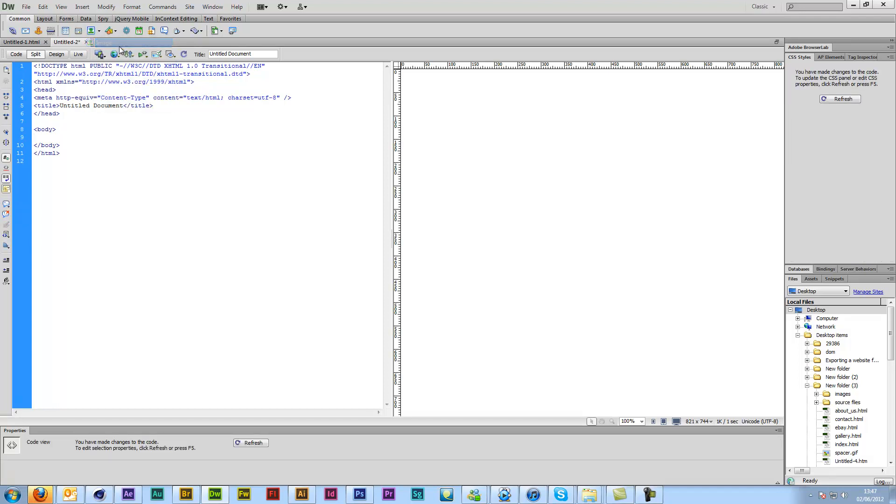
Insert Button Template from Desktop > Buttons into Untitled-2 without alternate text.
click(100, 31)
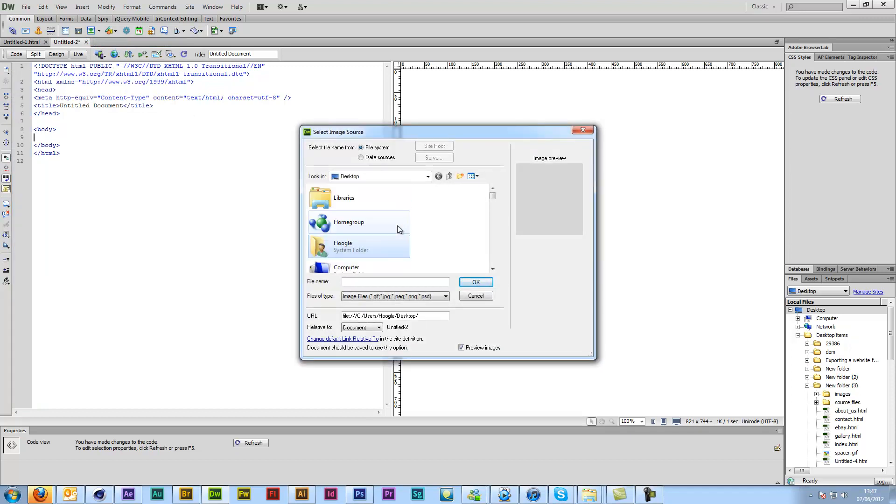
scroll(down, 3)
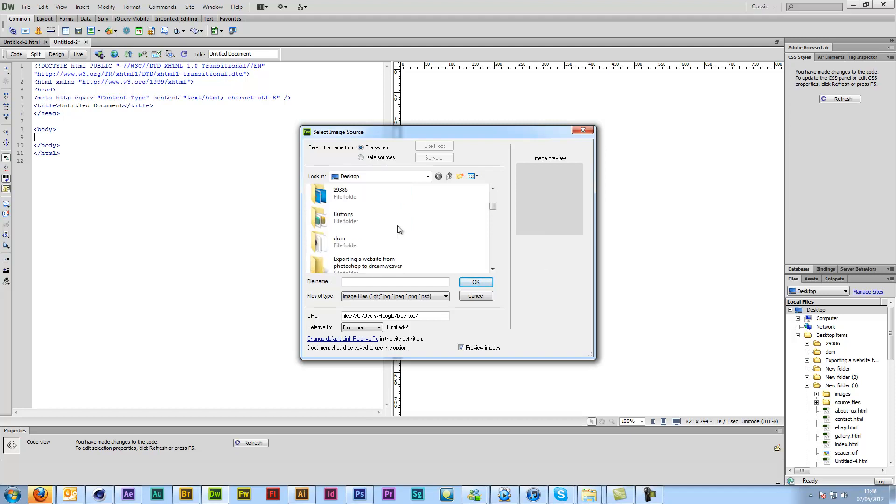
double_click(343, 217)
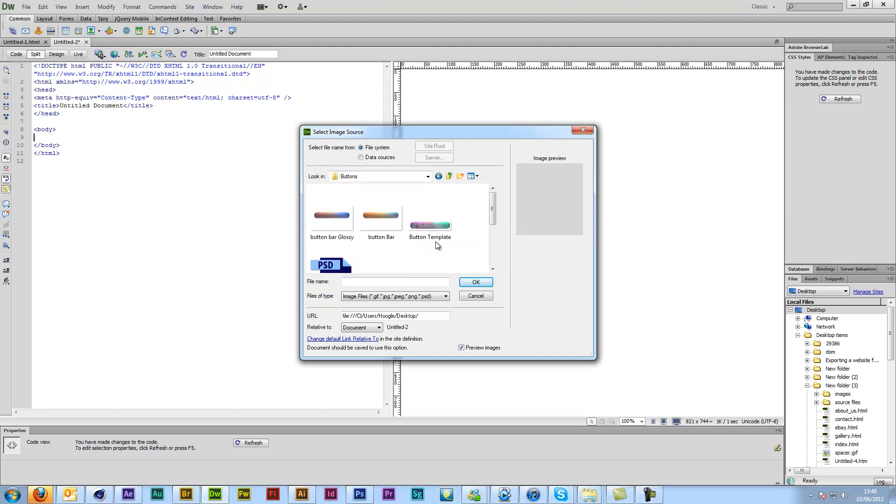
double_click(430, 224)
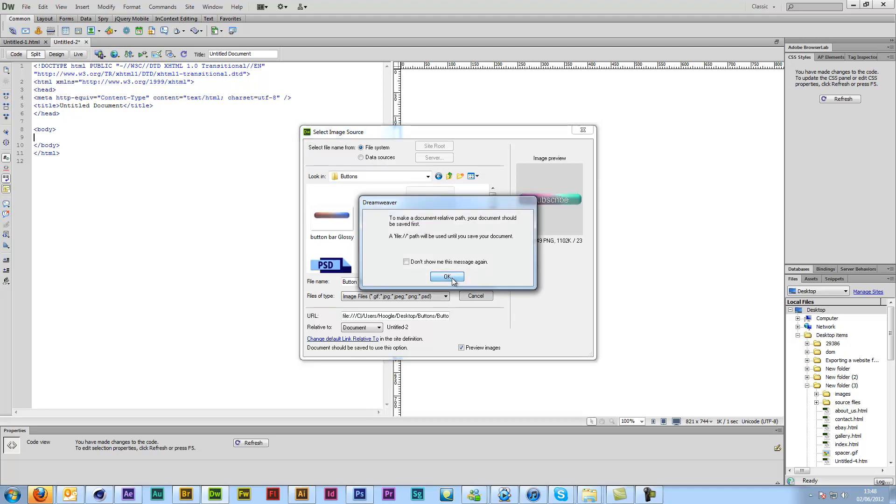
click(448, 276)
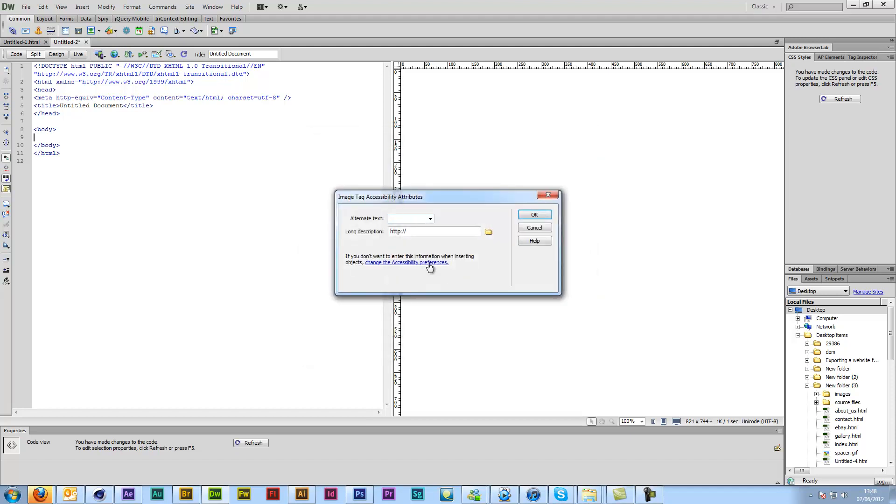
click(534, 214)
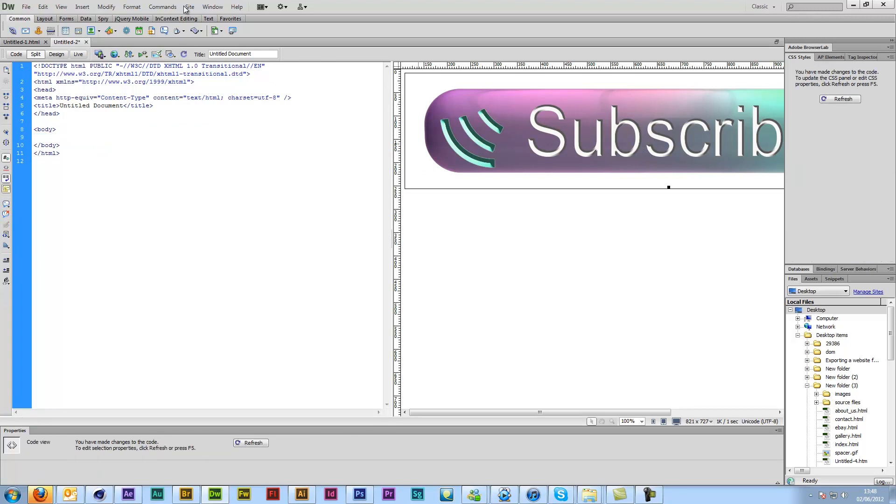
mouse_move(99, 31)
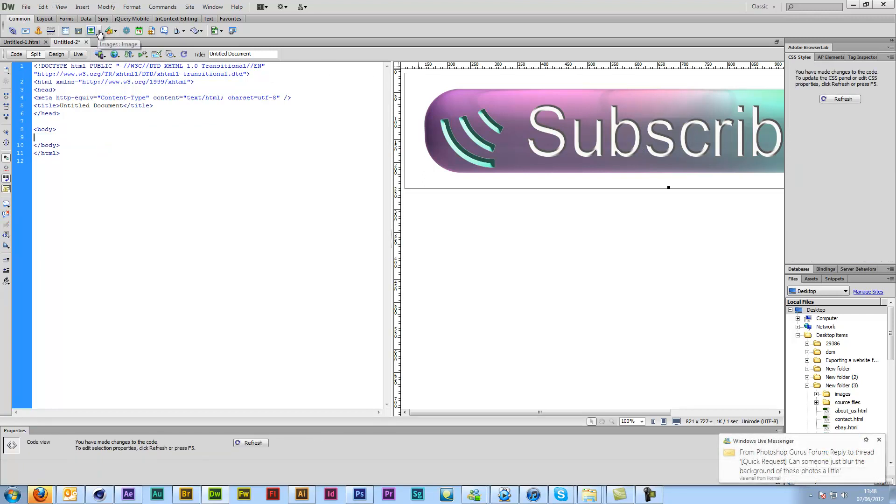
Insert a rollover image swapping Button Template for Button Template_roll, then preview in Live view.
click(95, 31)
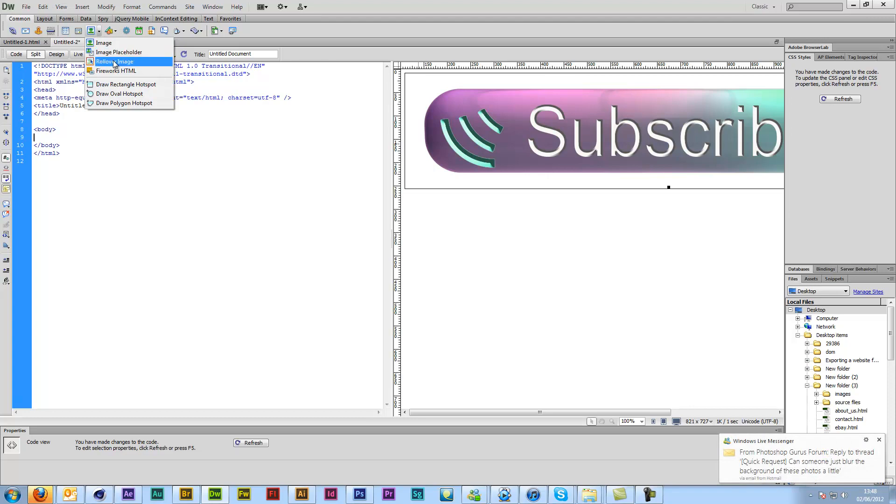
click(115, 61)
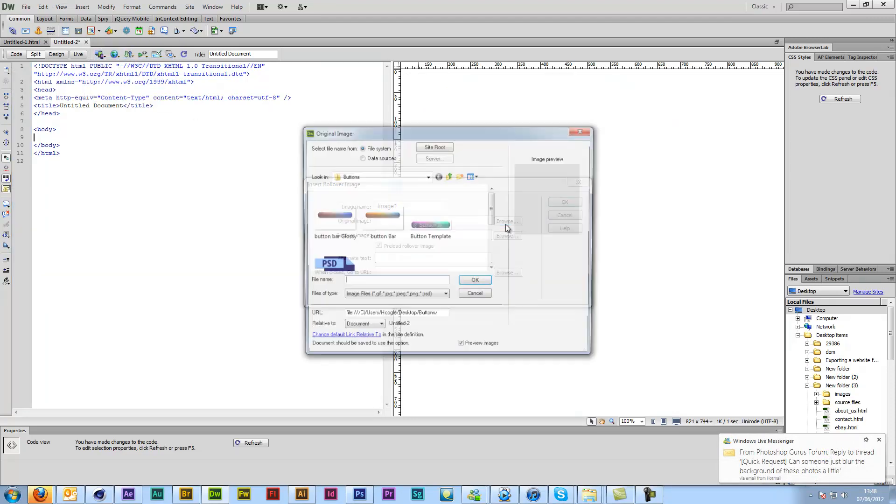
click(430, 215)
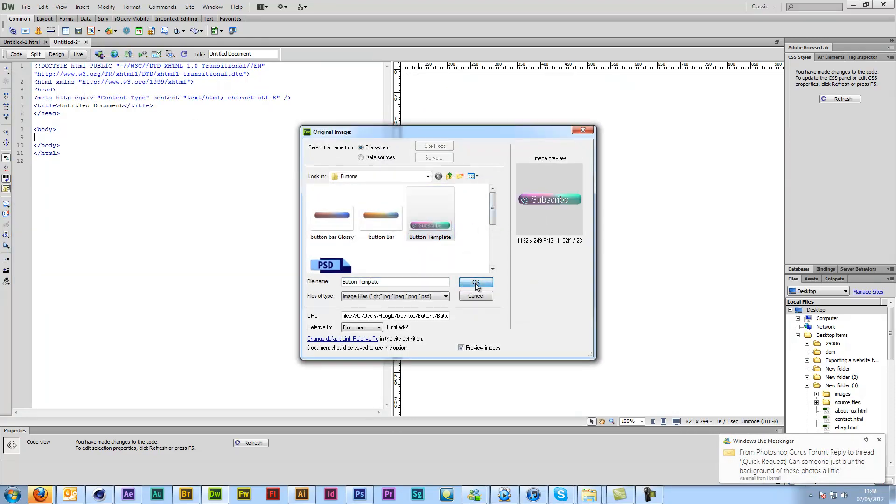
click(476, 283)
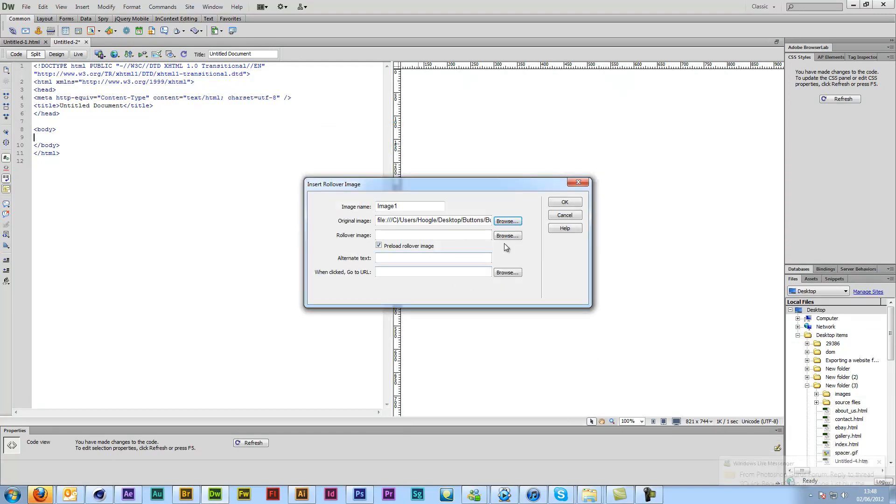
click(506, 221)
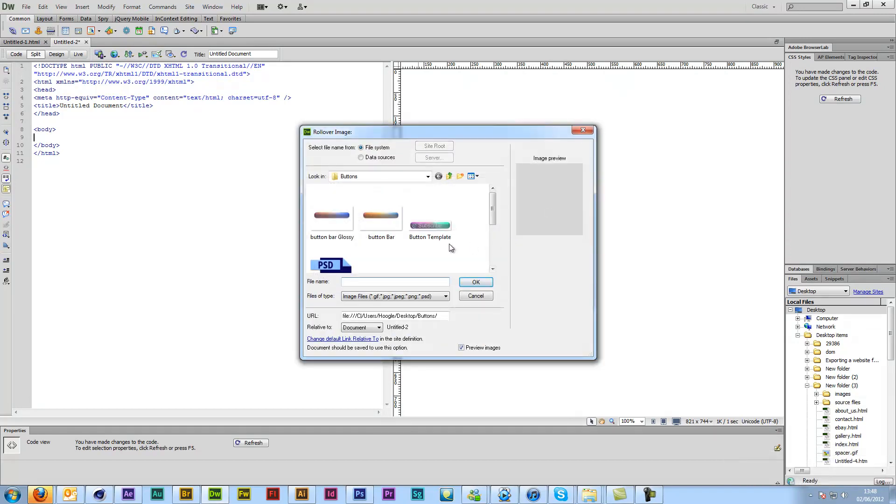
scroll(down, 3)
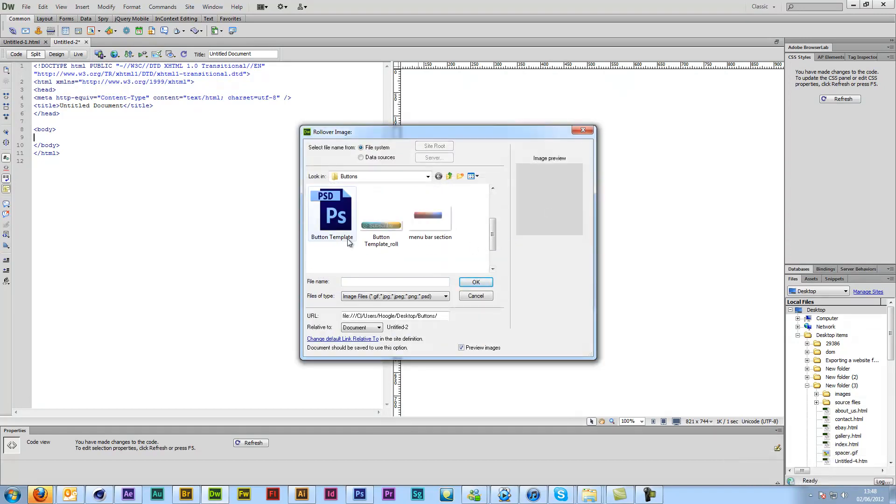
double_click(381, 215)
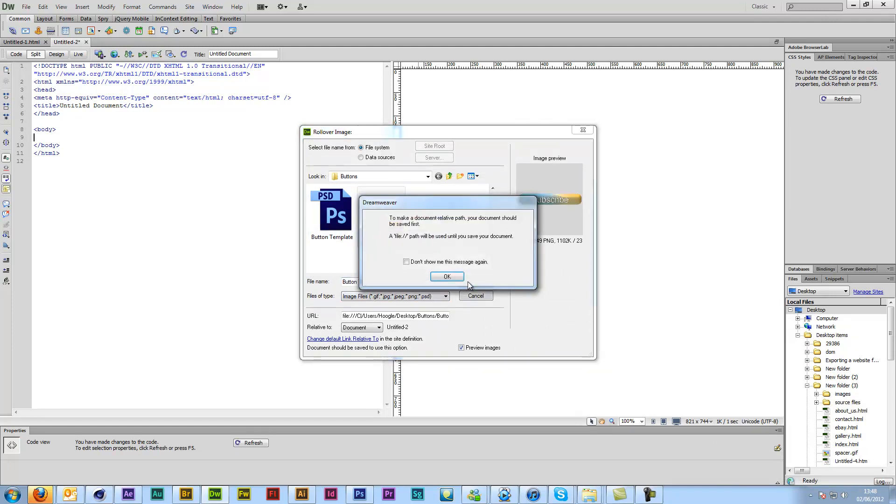
click(447, 276)
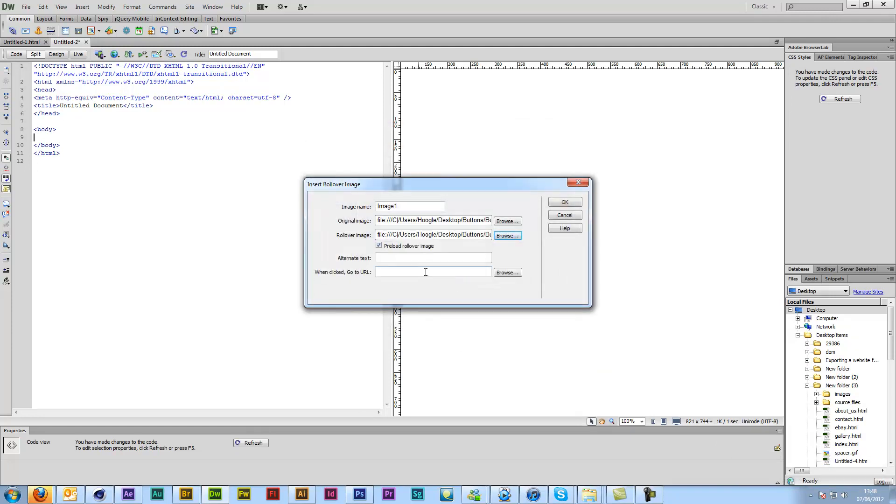
click(564, 202)
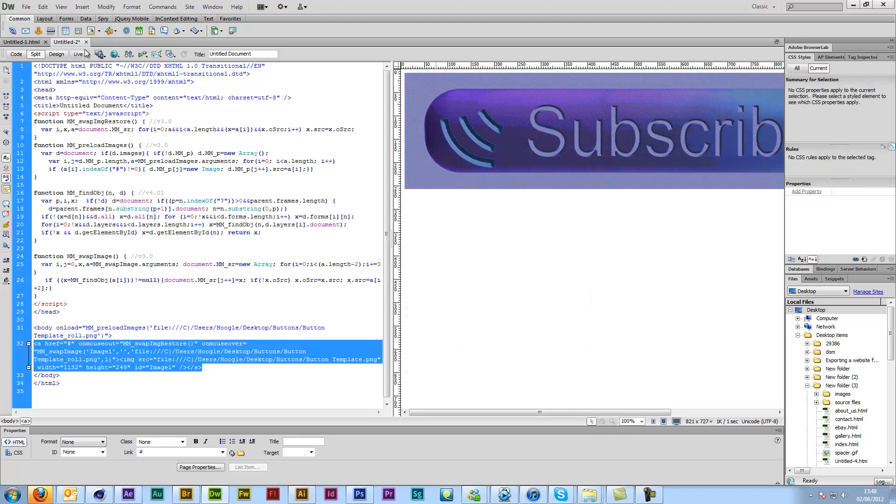
click(78, 54)
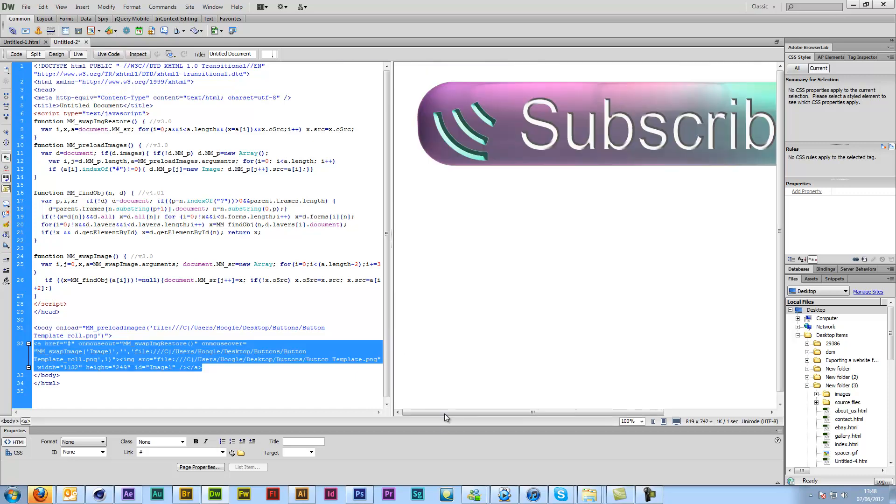